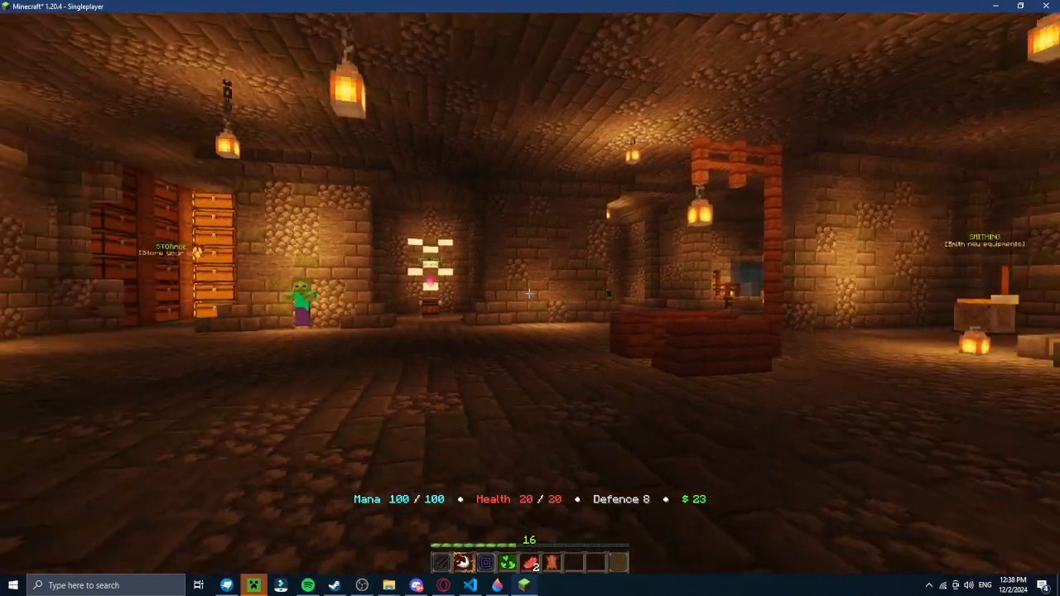
mouse_move(530, 298)
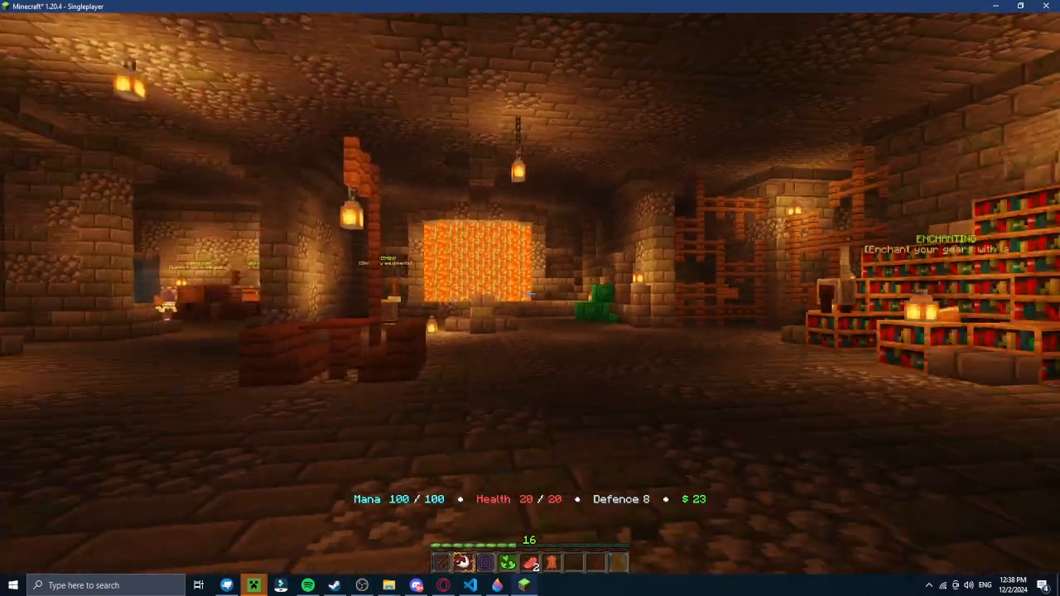
mouse_move(529, 298)
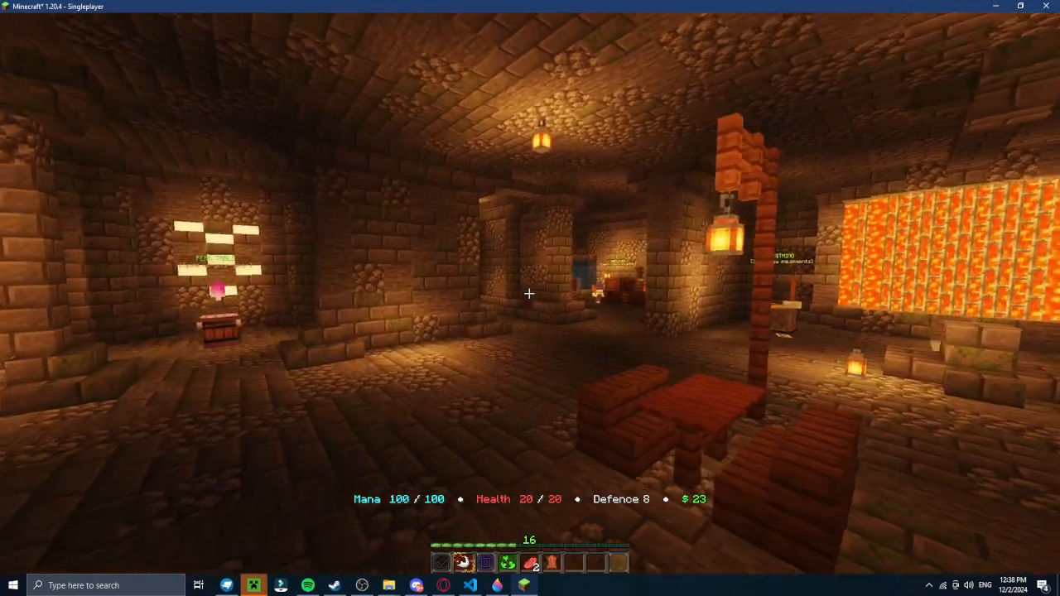
mouse_move(530, 298)
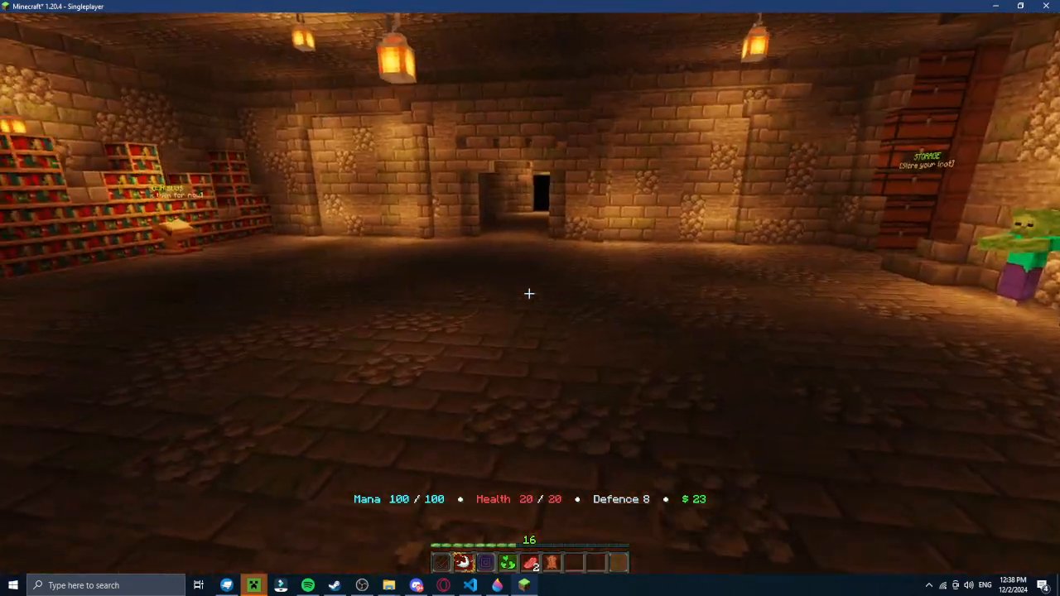
mouse_move(530, 294)
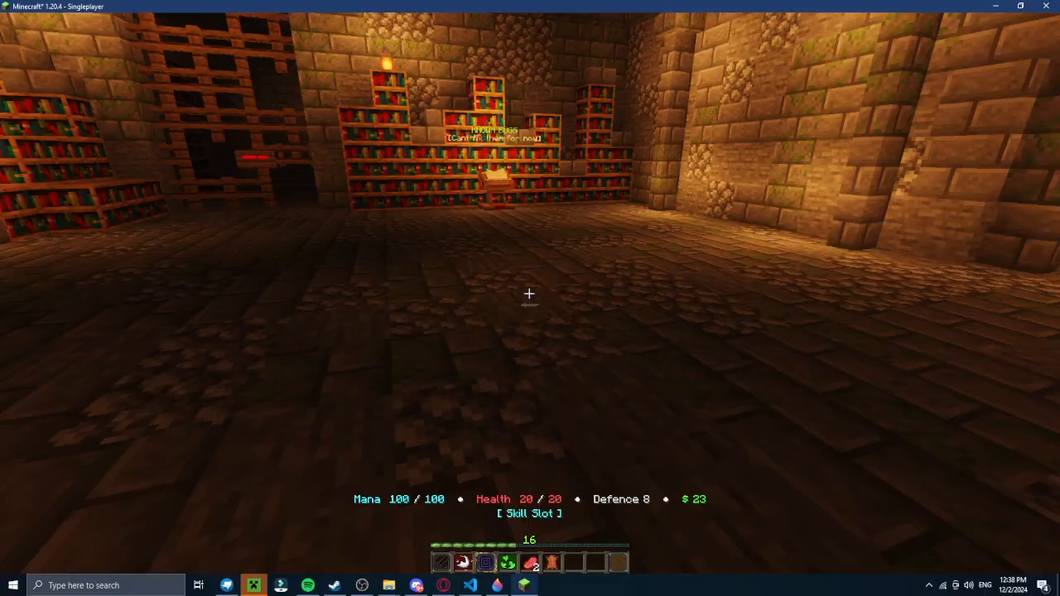
Step: Unequip the cyan chestplate in the inventory, dropping Defence from 8 to 0
key("e")
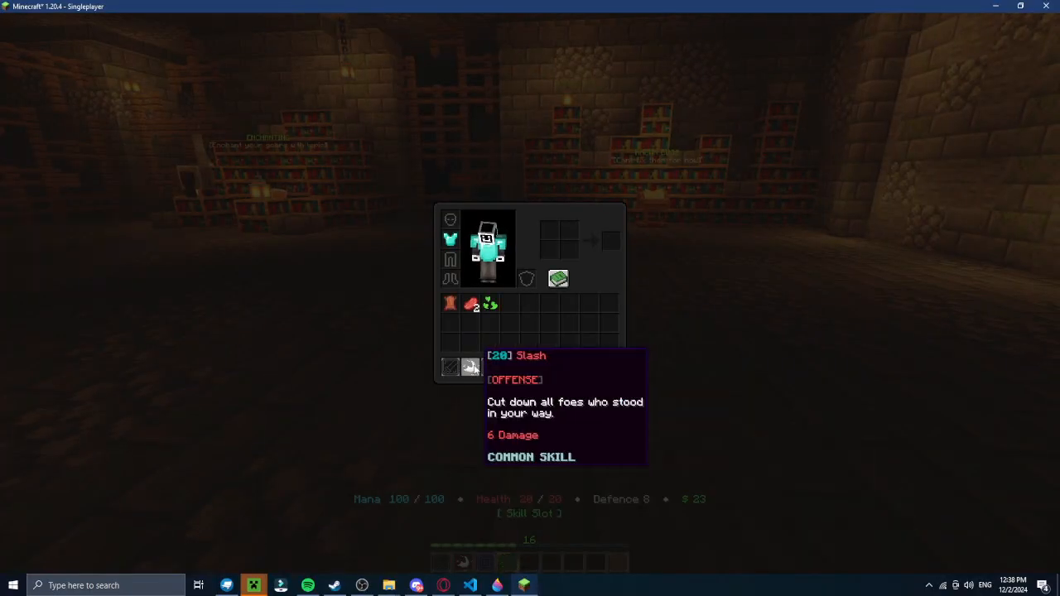
key("Escape")
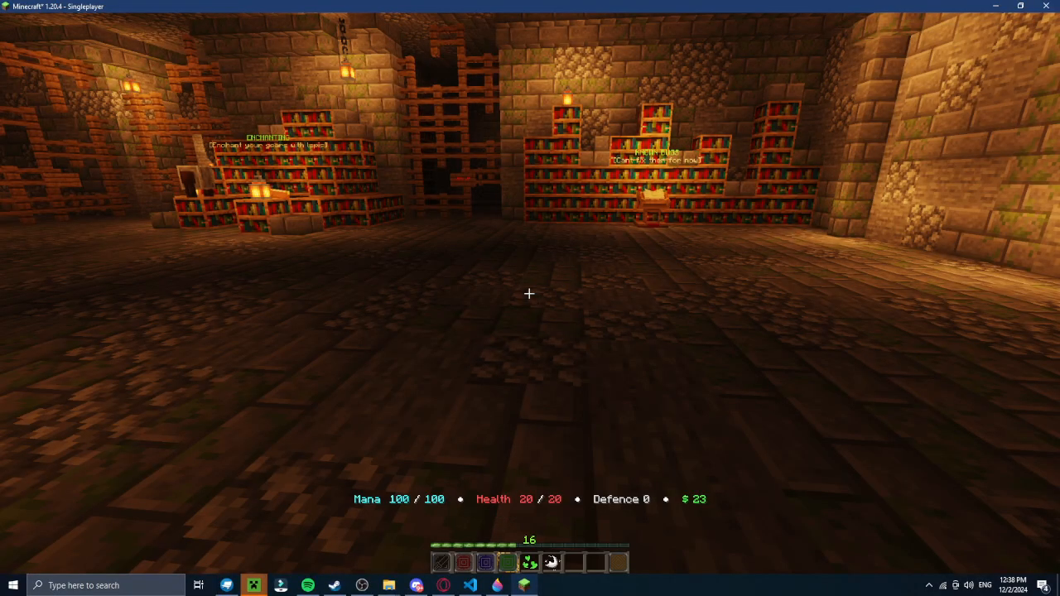
key("e")
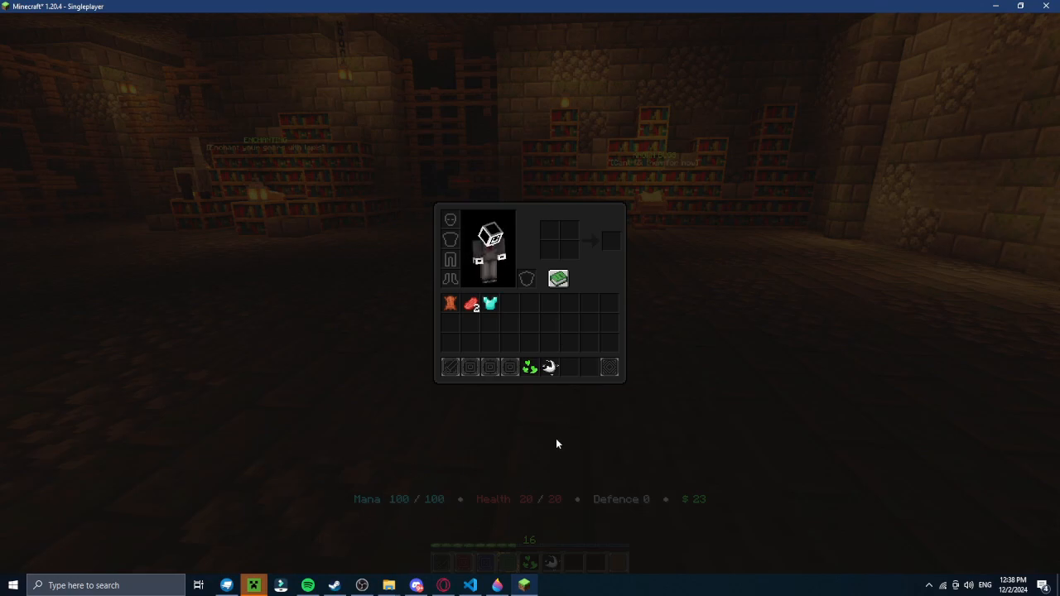
key("Escape")
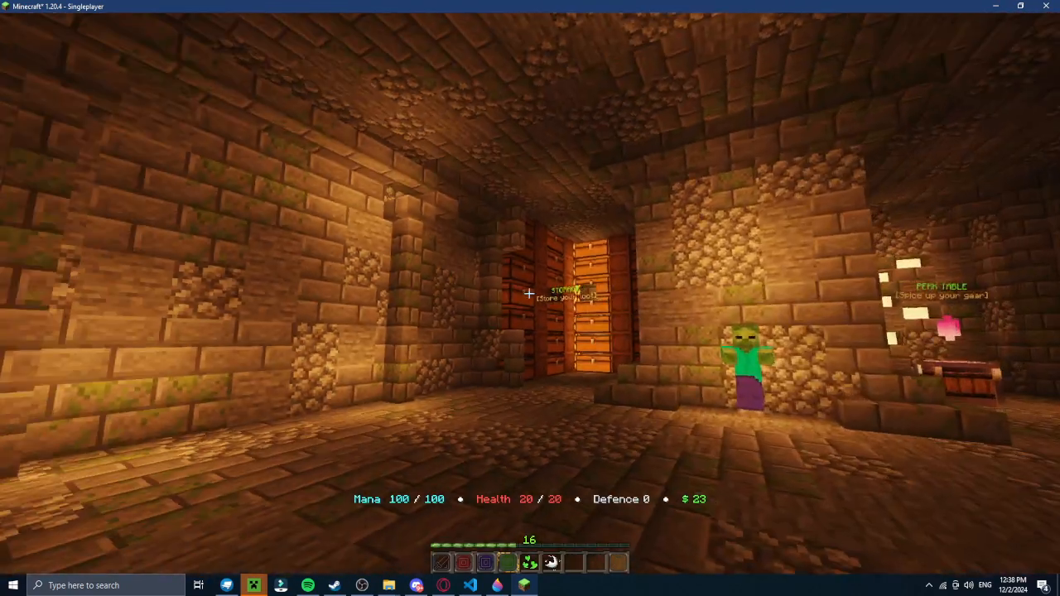
mouse_move(530, 298)
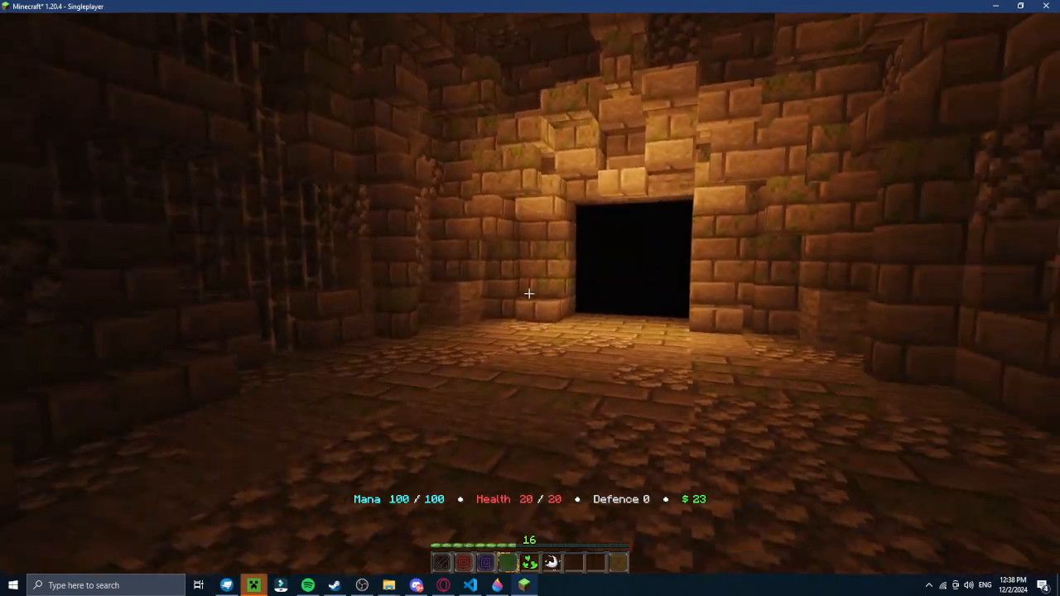
Step: Drag the Slash skill from the inventory grid into its skill slot
key("e")
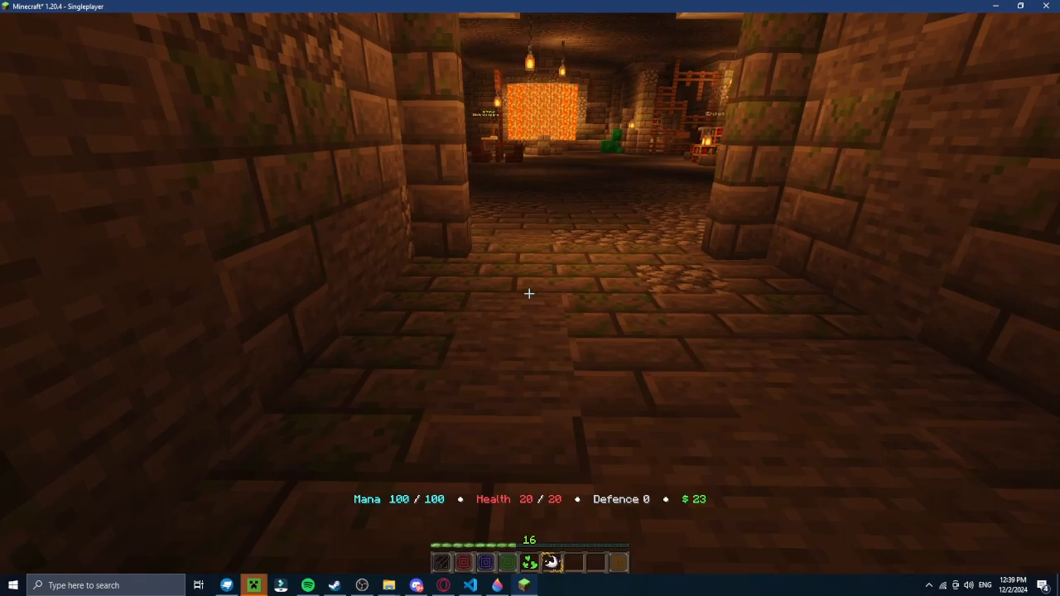
mouse_move(530, 293)
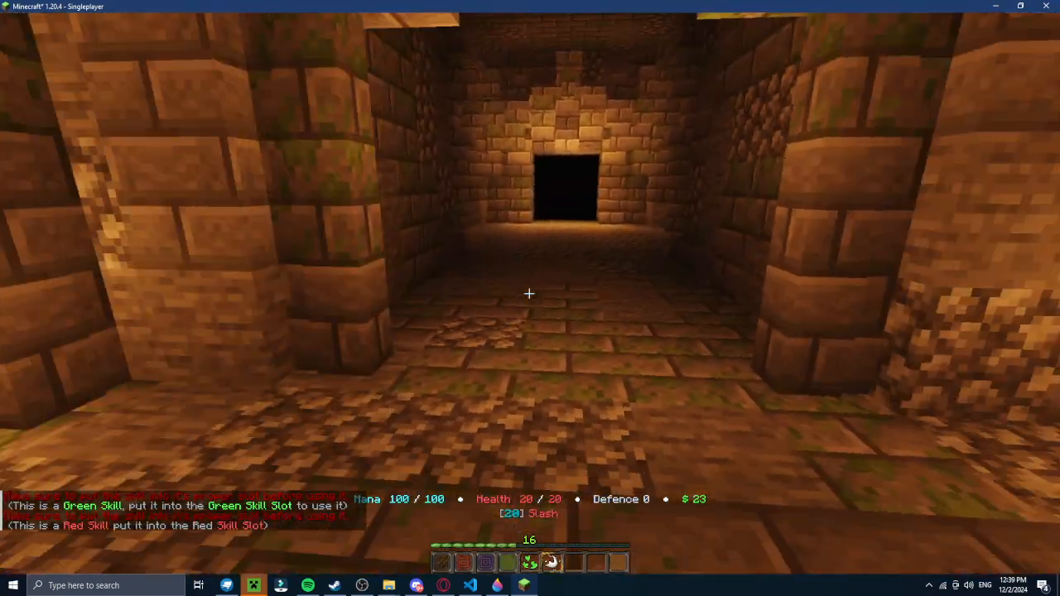
mouse_move(529, 298)
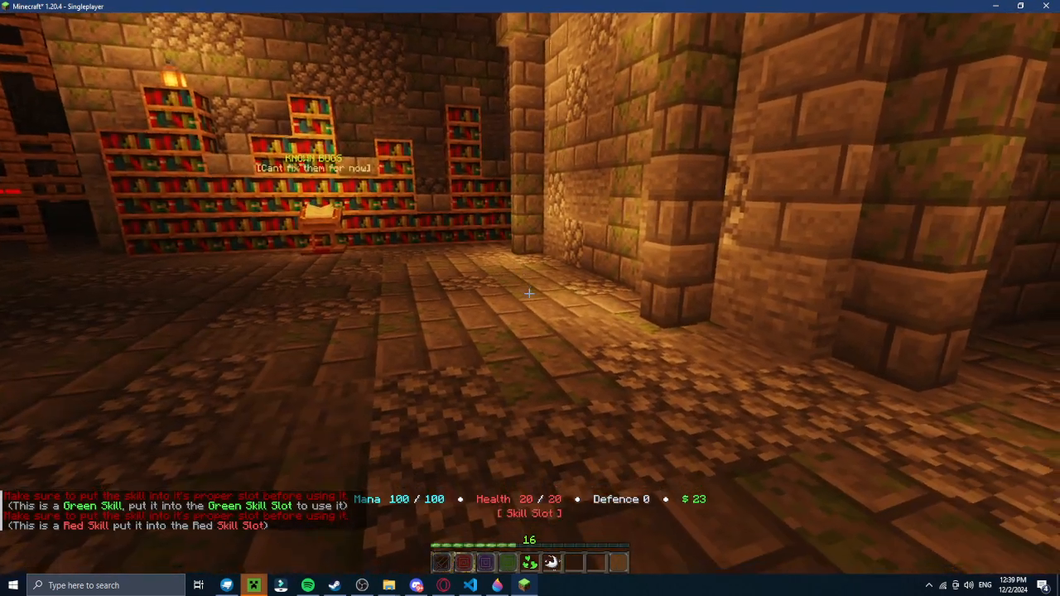
mouse_move(530, 298)
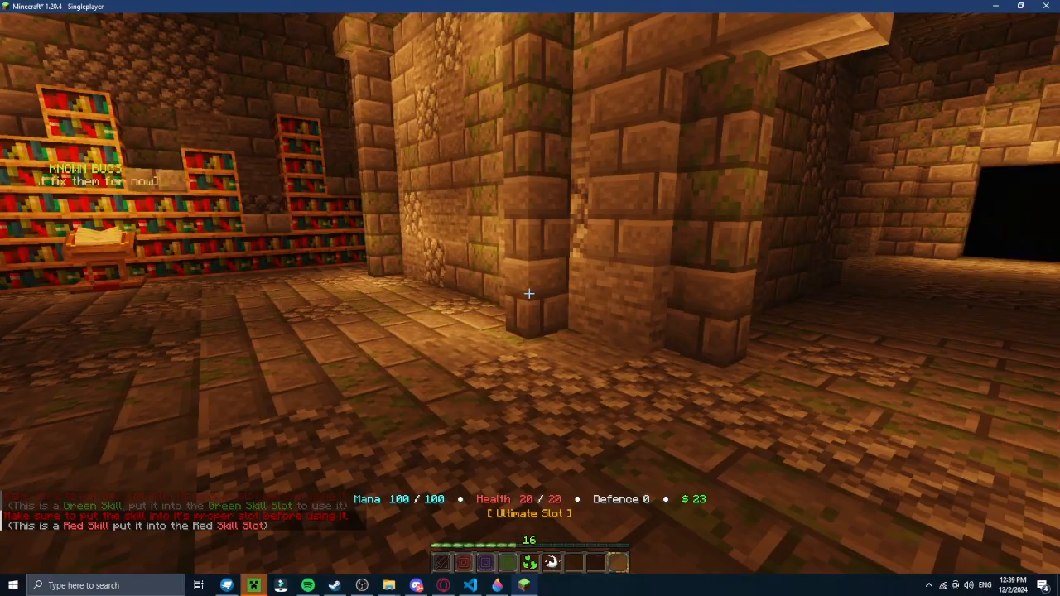
key("e")
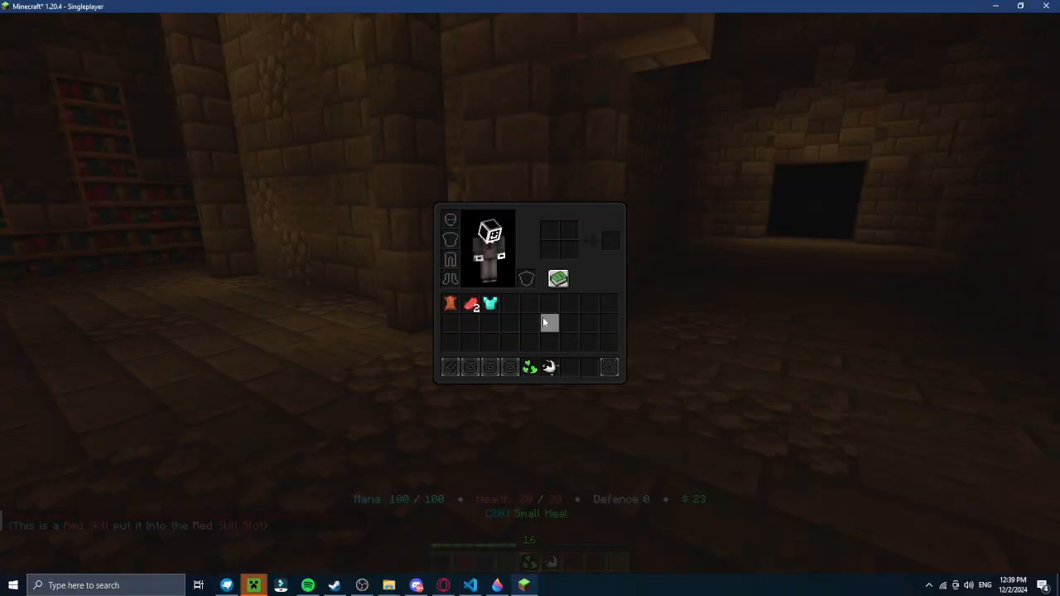
mouse_move(529, 366)
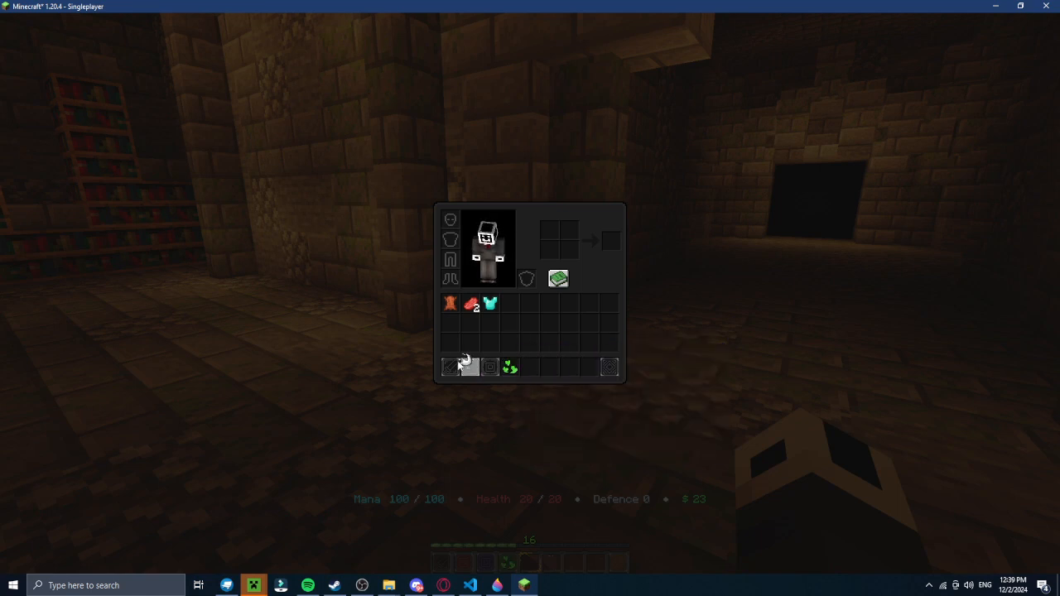
mouse_move(452, 366)
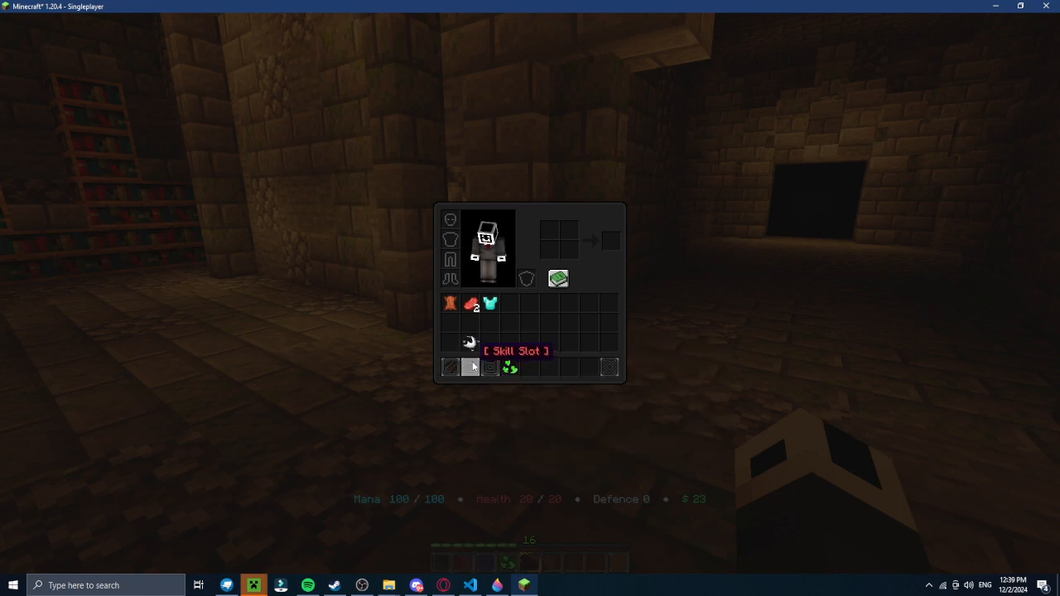
mouse_move(509, 344)
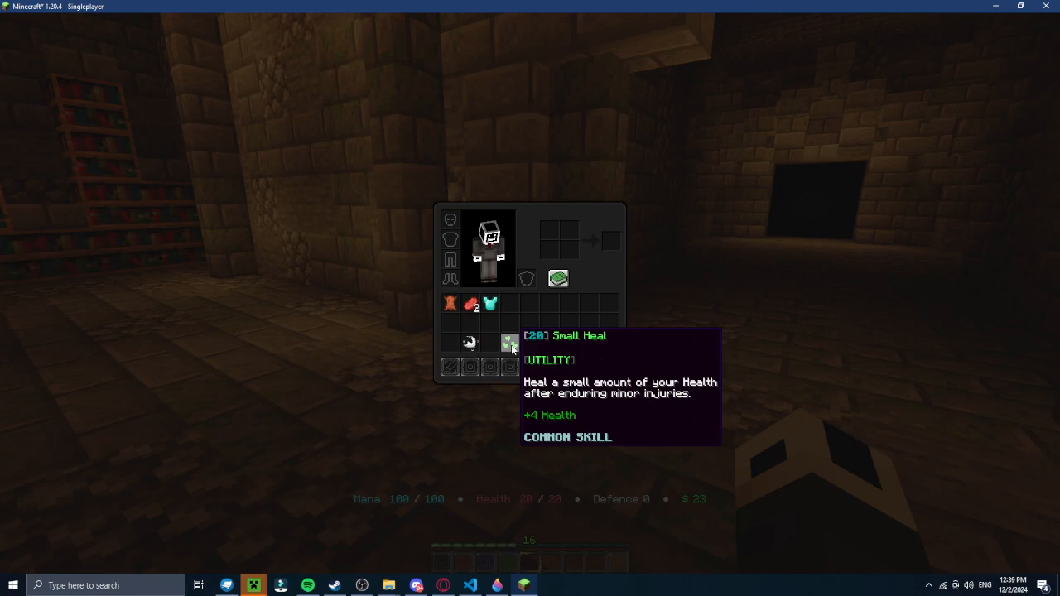
mouse_move(469, 344)
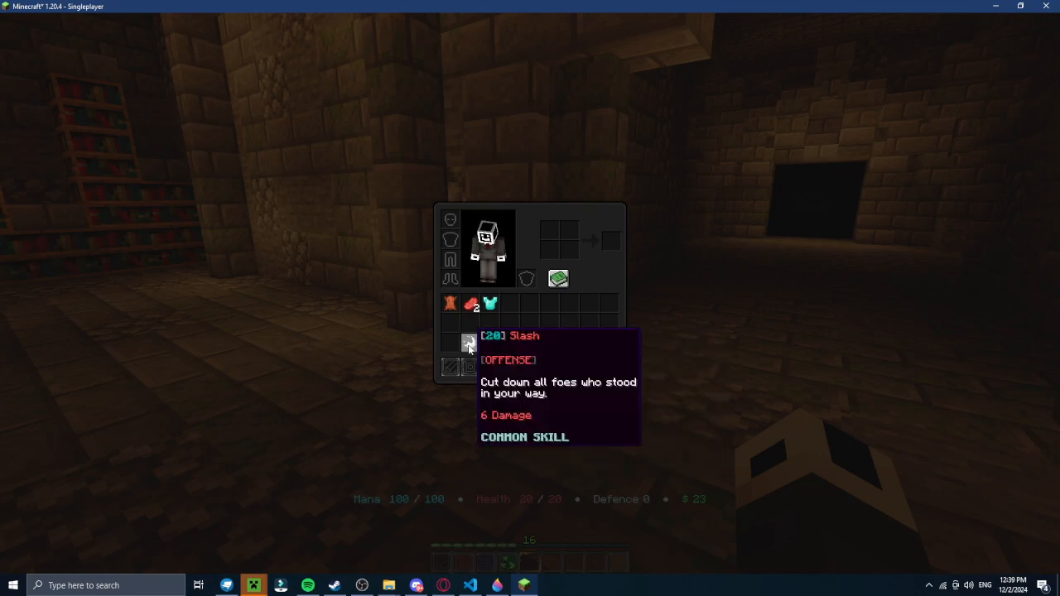
key("Escape")
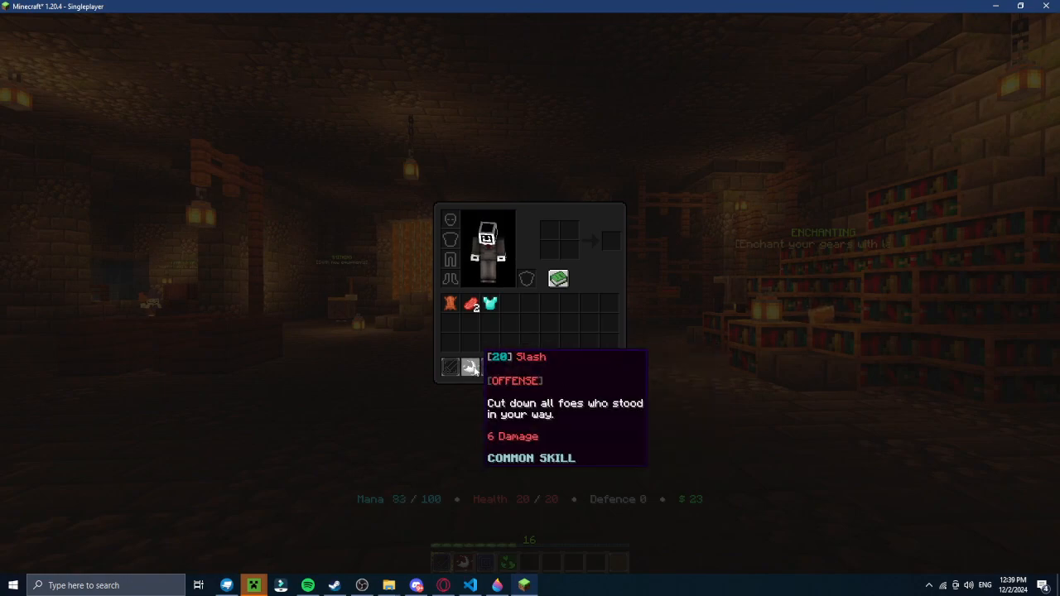
key("Escape")
type("/tellraw @a")
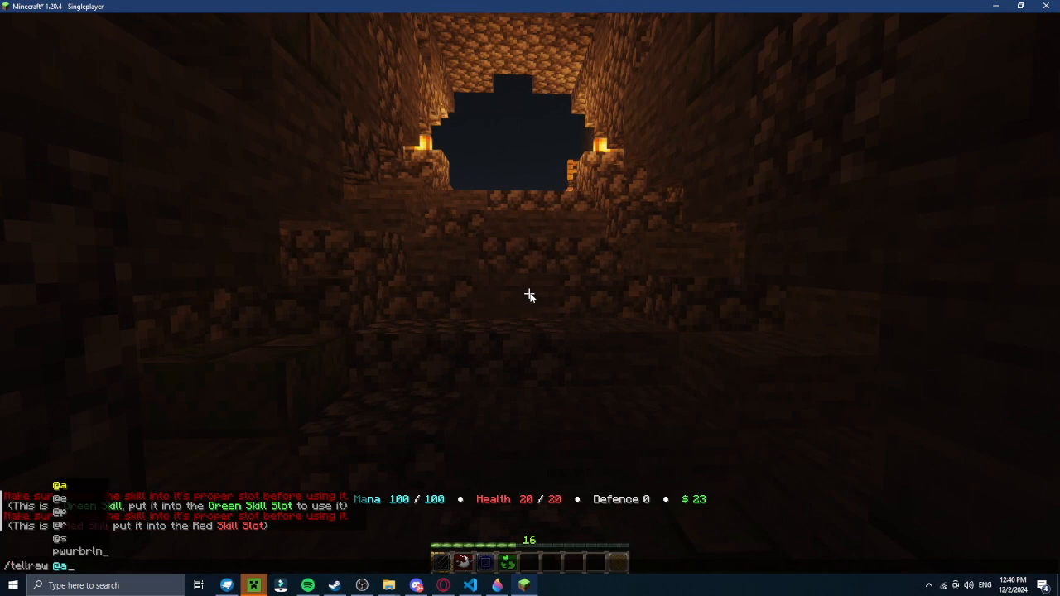
Step: Type the tellraw JSON fragment {"text":"]\uE000 into chat
type("{")
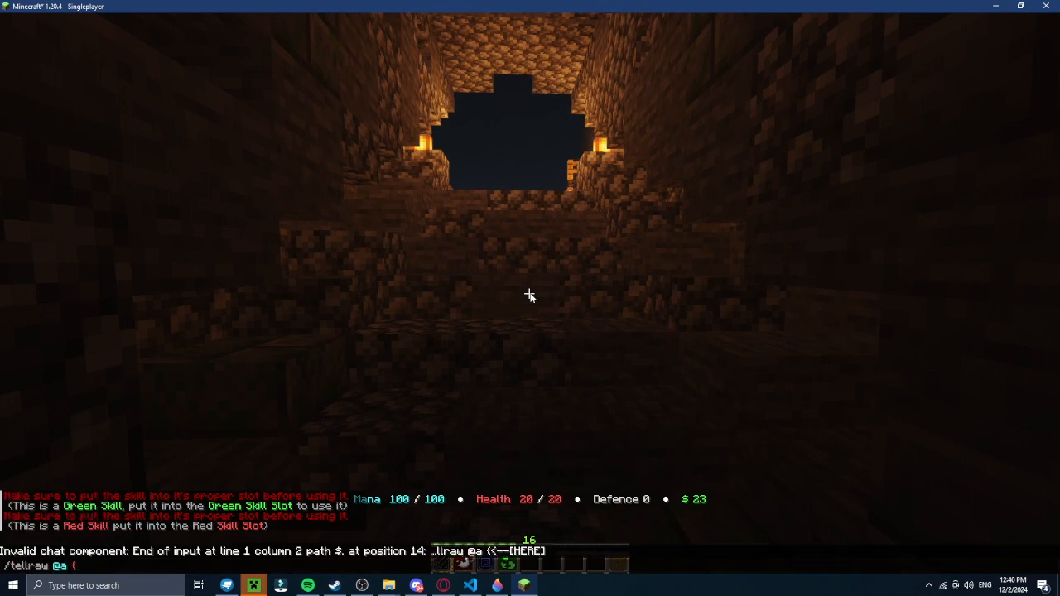
type("\"te")
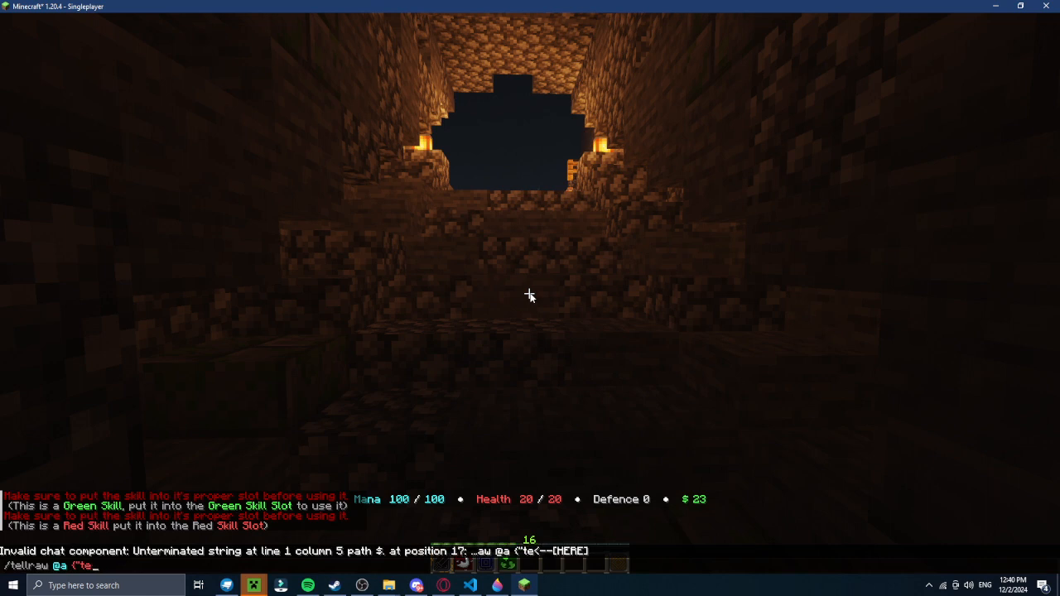
type("xt\"")
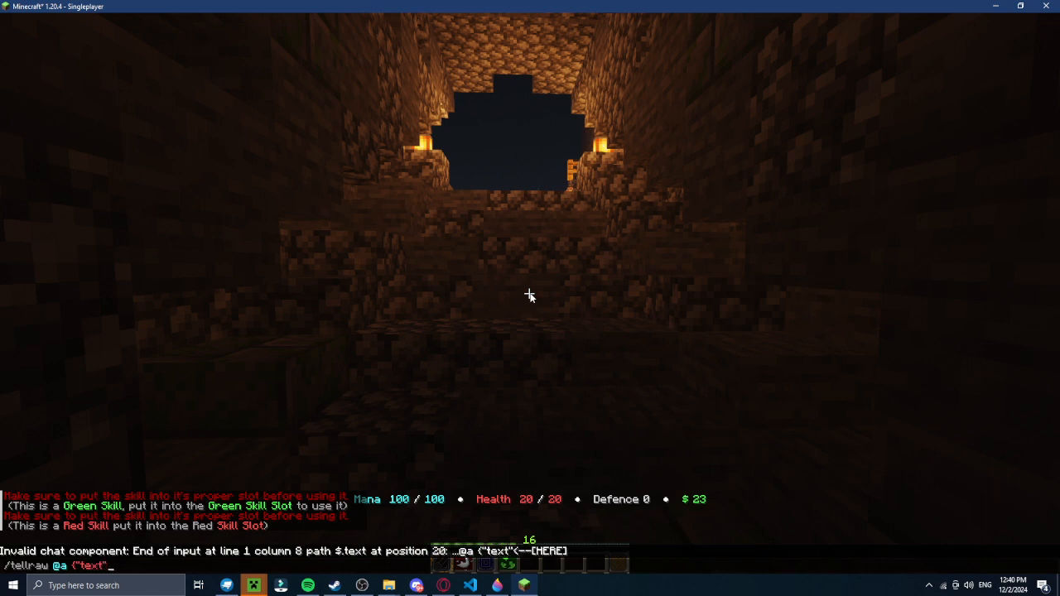
type("\":")
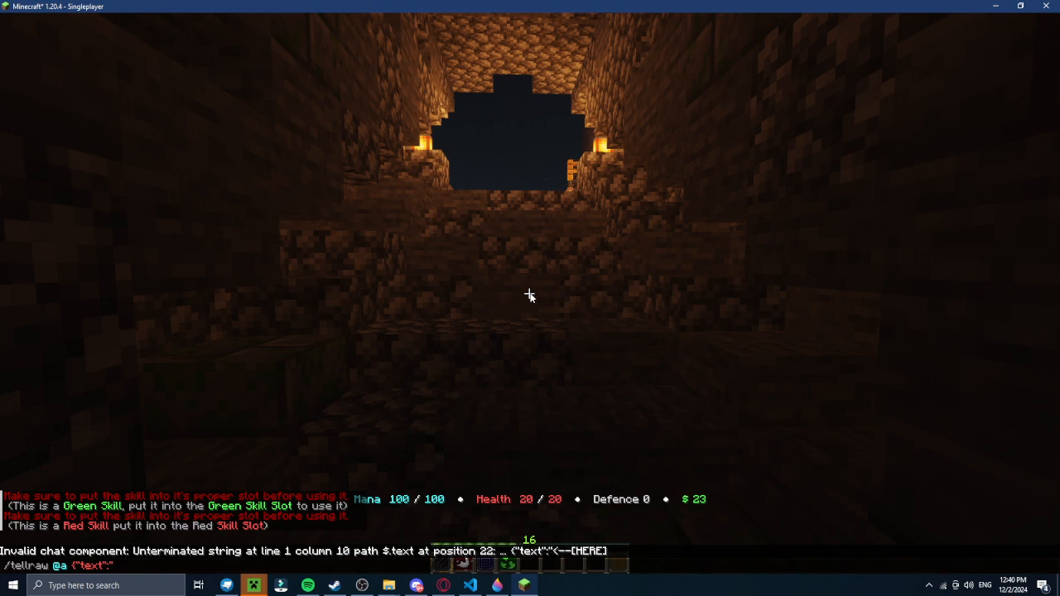
type("]")
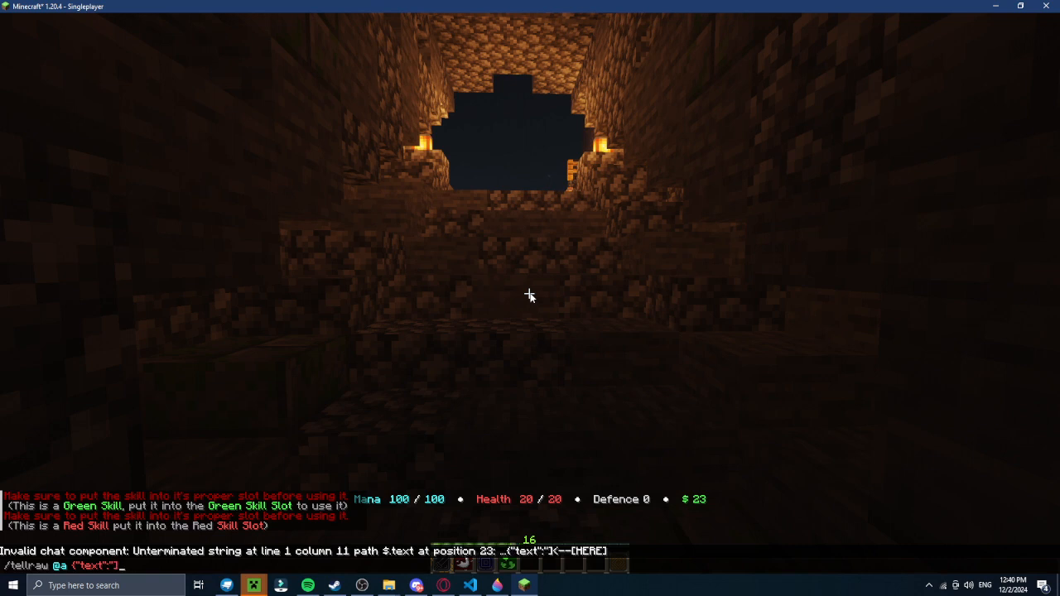
type("\\u")
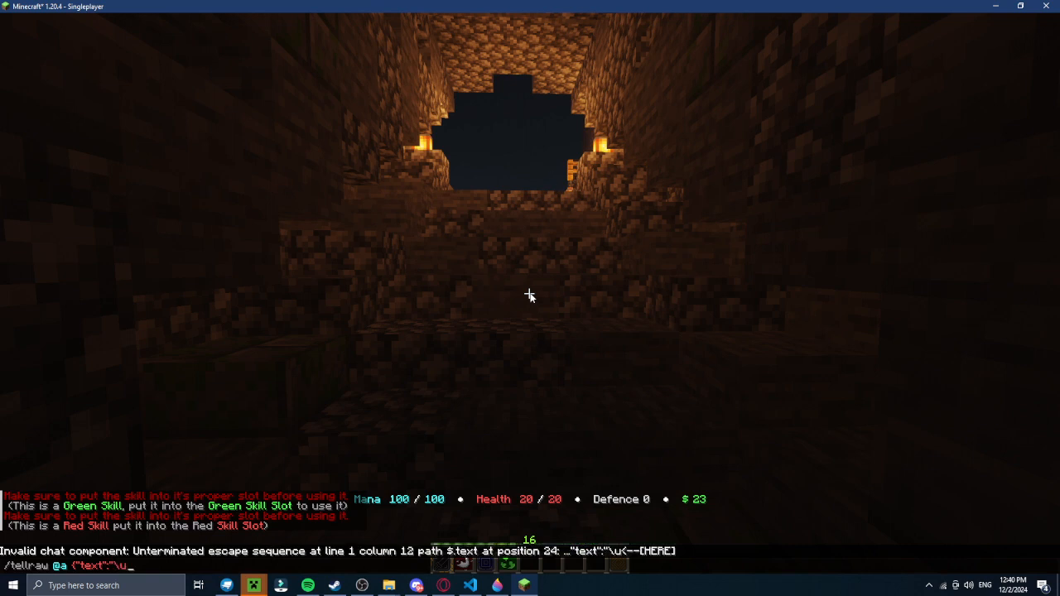
type("E000")
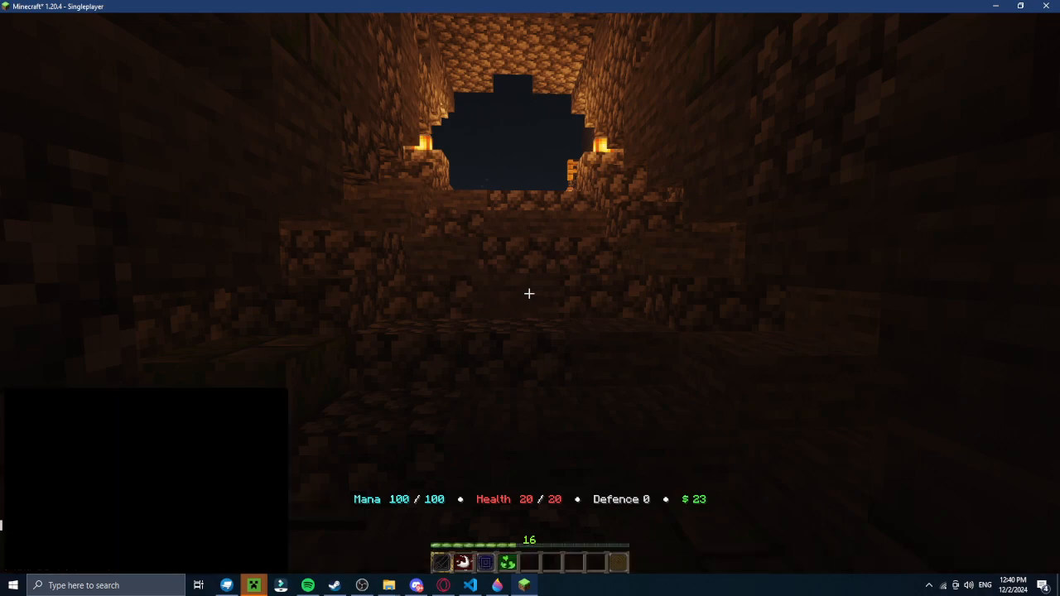
Step: Walk out of the tunnel into the lantern-lit night village
key("w")
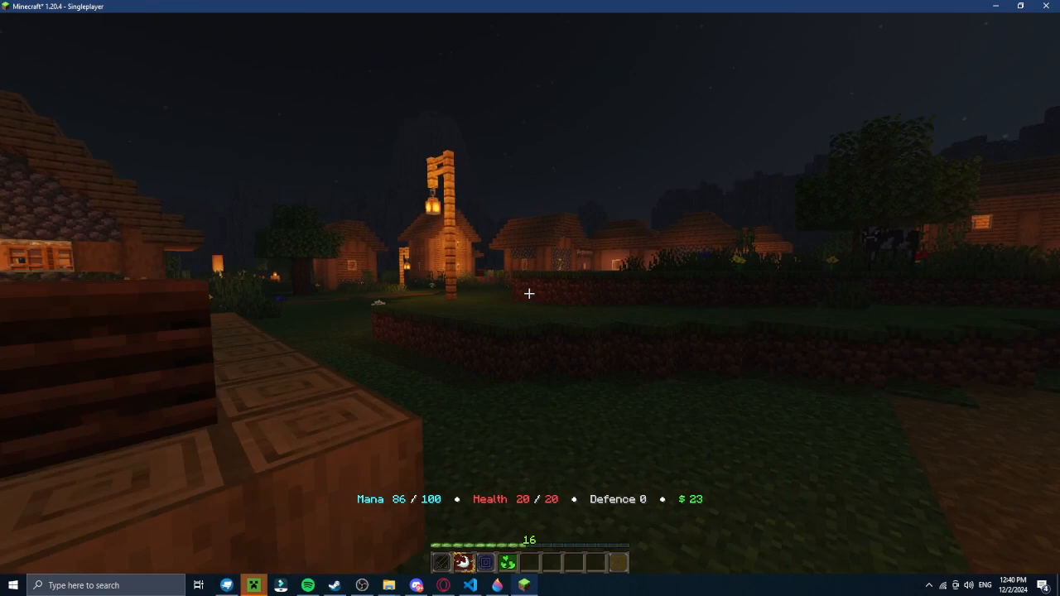
mouse_move(529, 294)
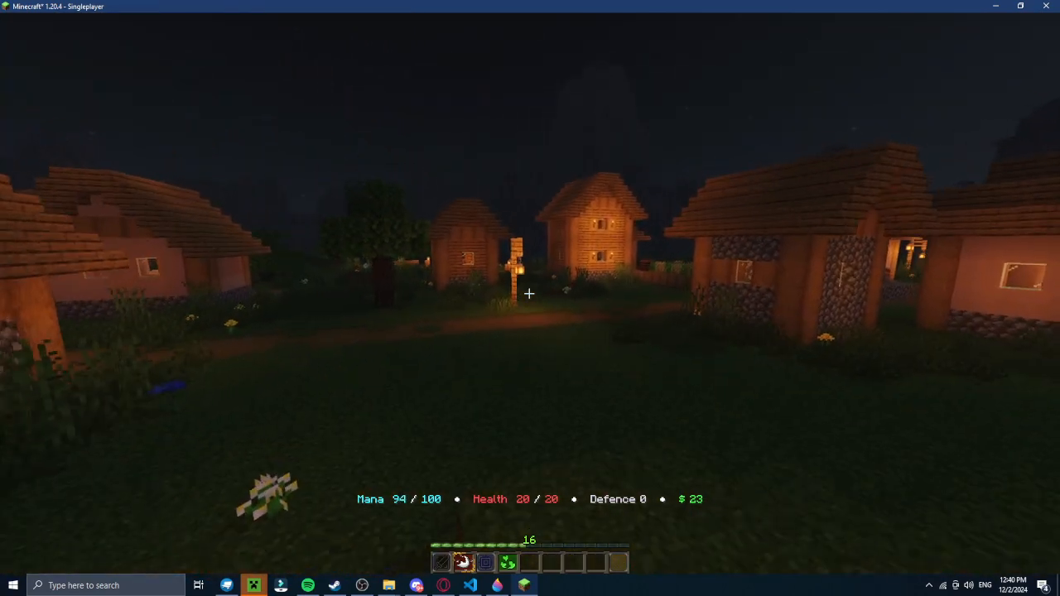
mouse_move(530, 298)
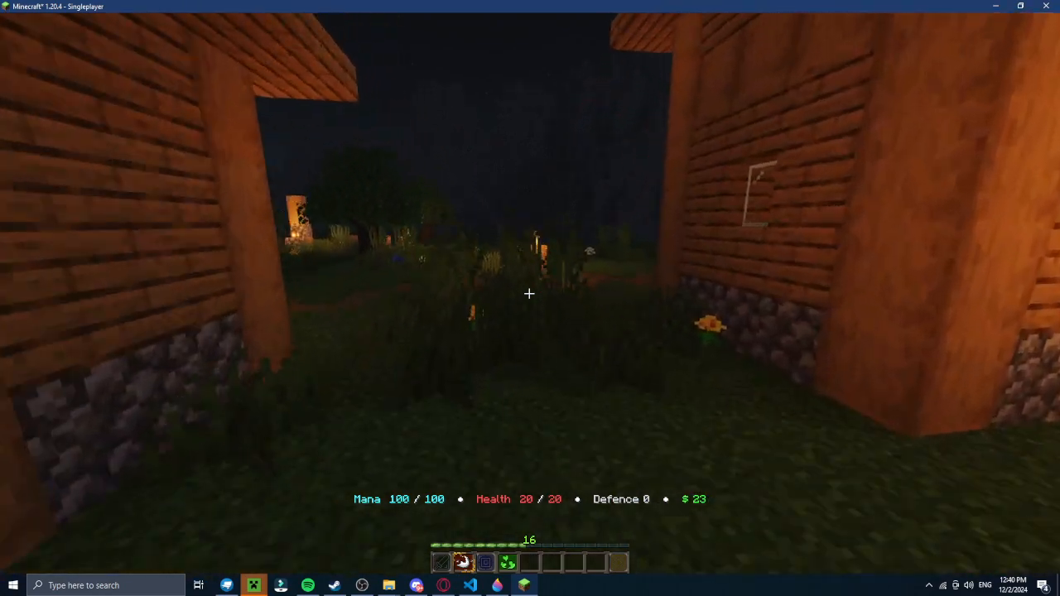
mouse_move(530, 298)
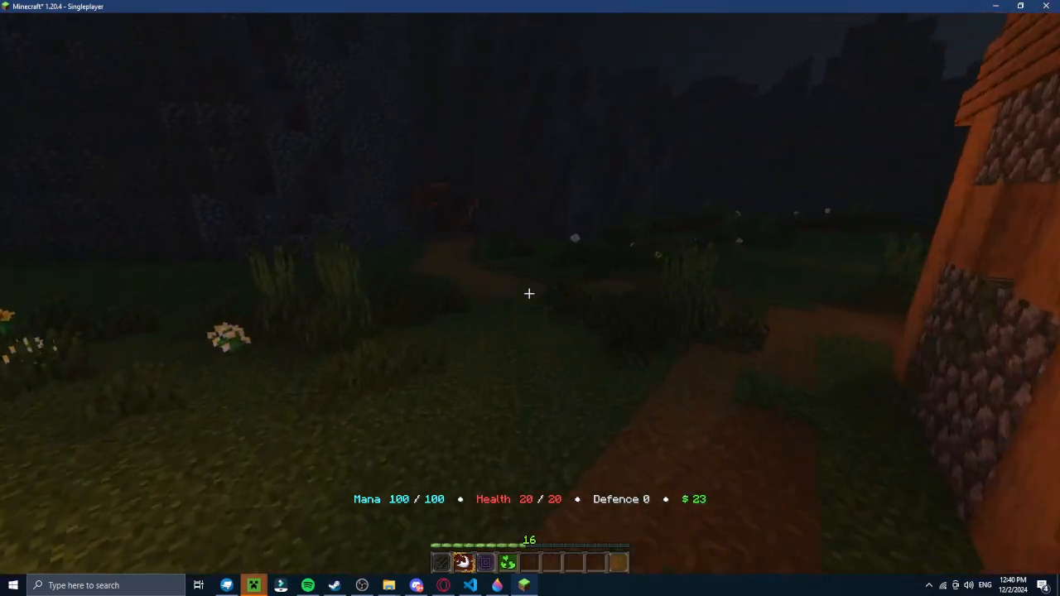
mouse_move(529, 298)
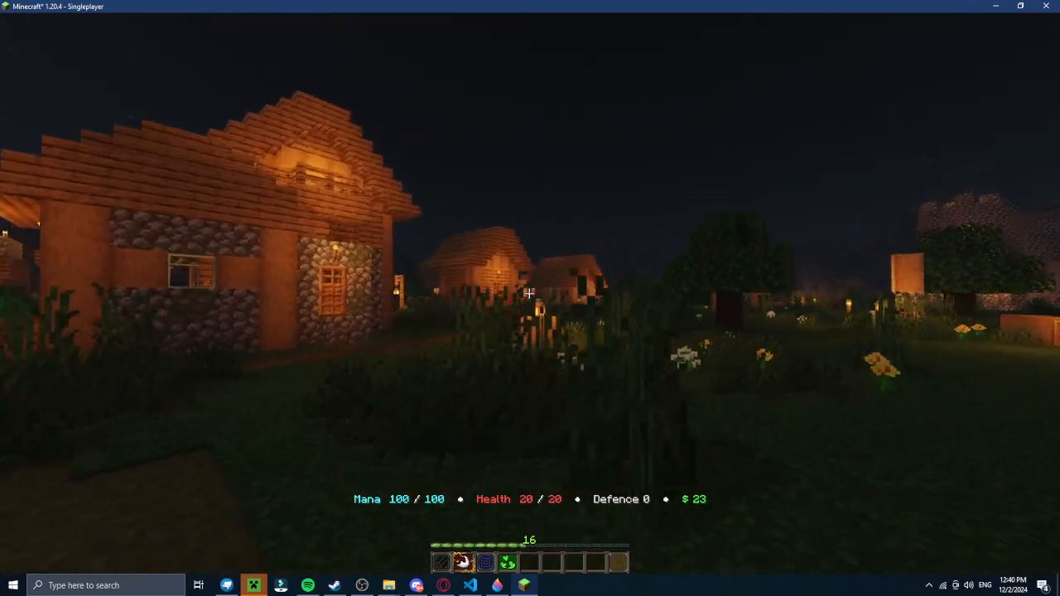
mouse_move(530, 298)
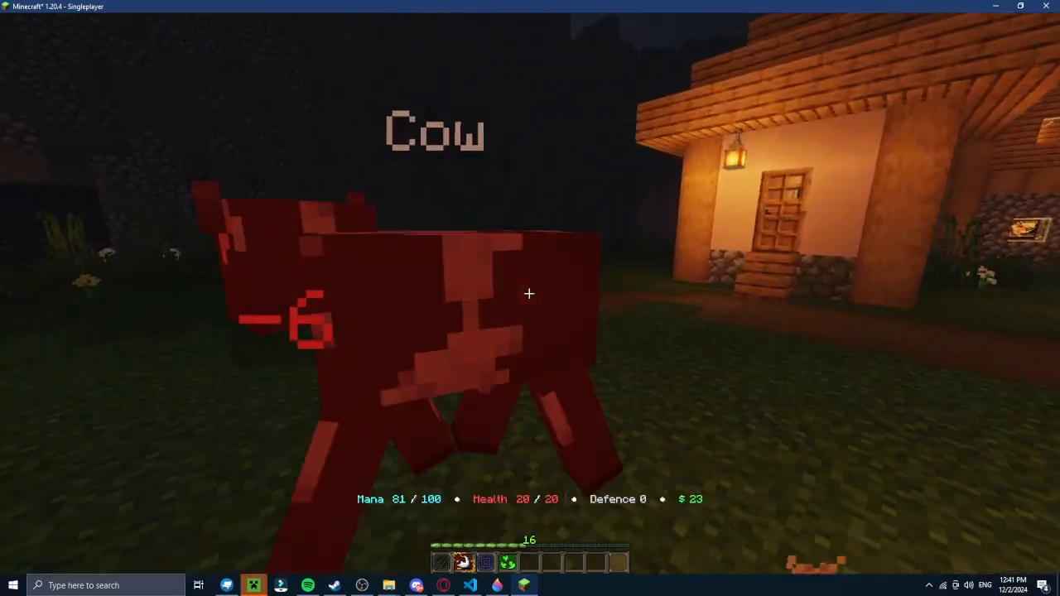
Step: Press F4 while walking through the village toward the stone keep
key("F4")
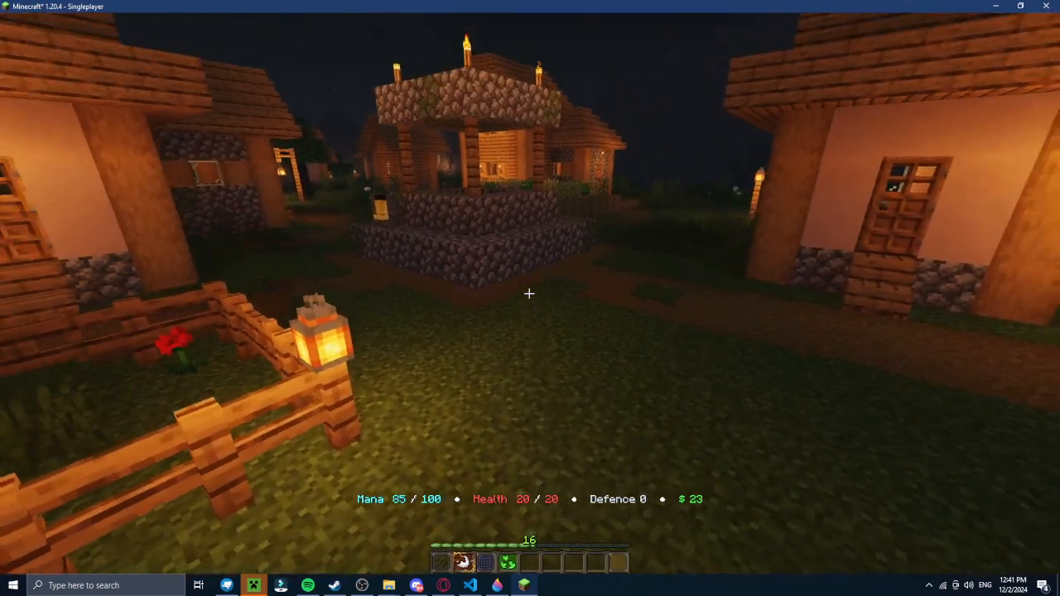
mouse_move(530, 293)
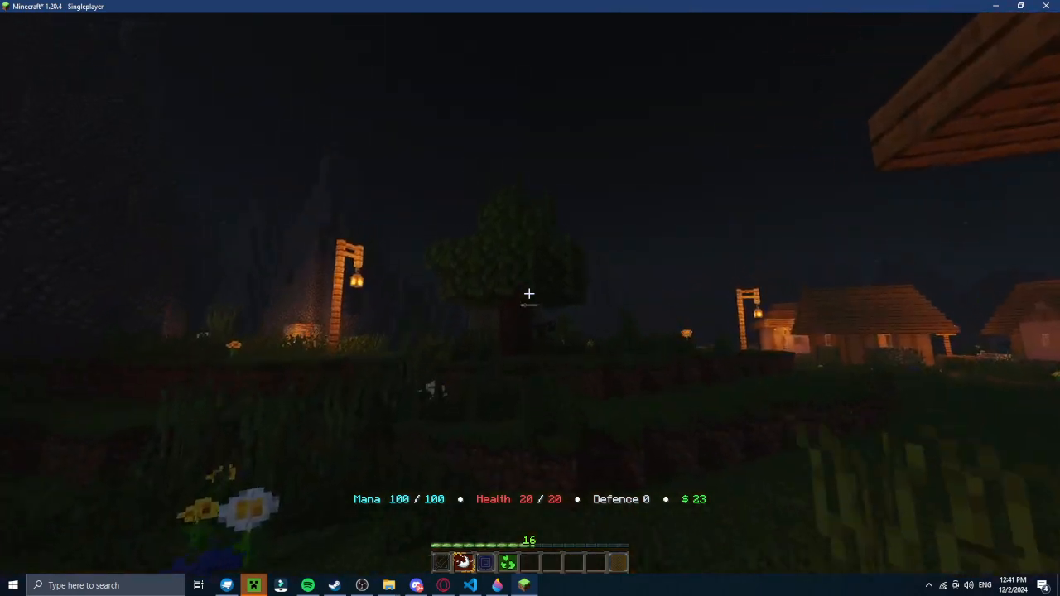
mouse_move(530, 298)
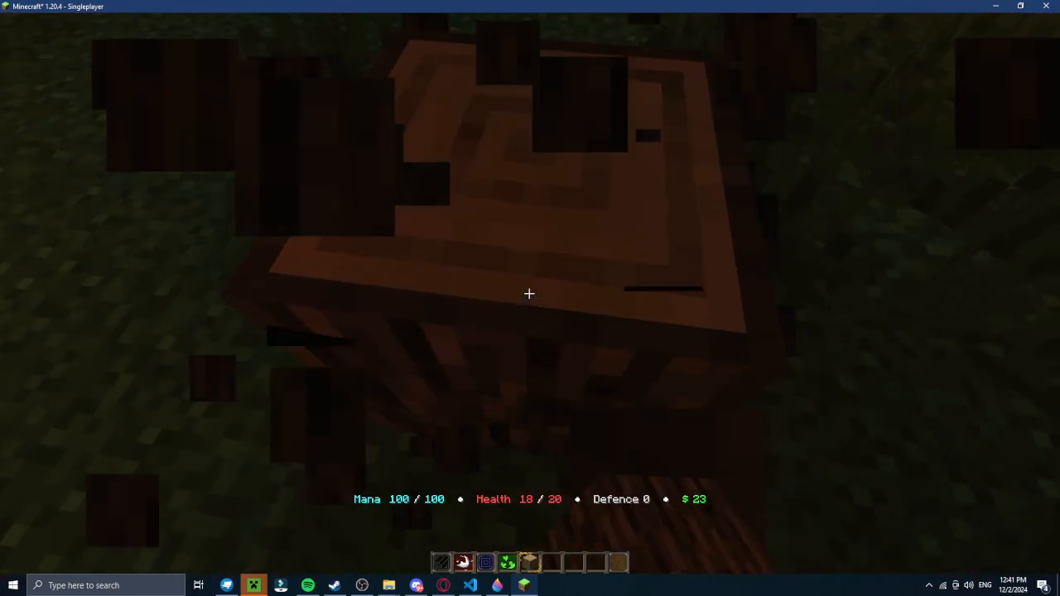
mouse_move(529, 298)
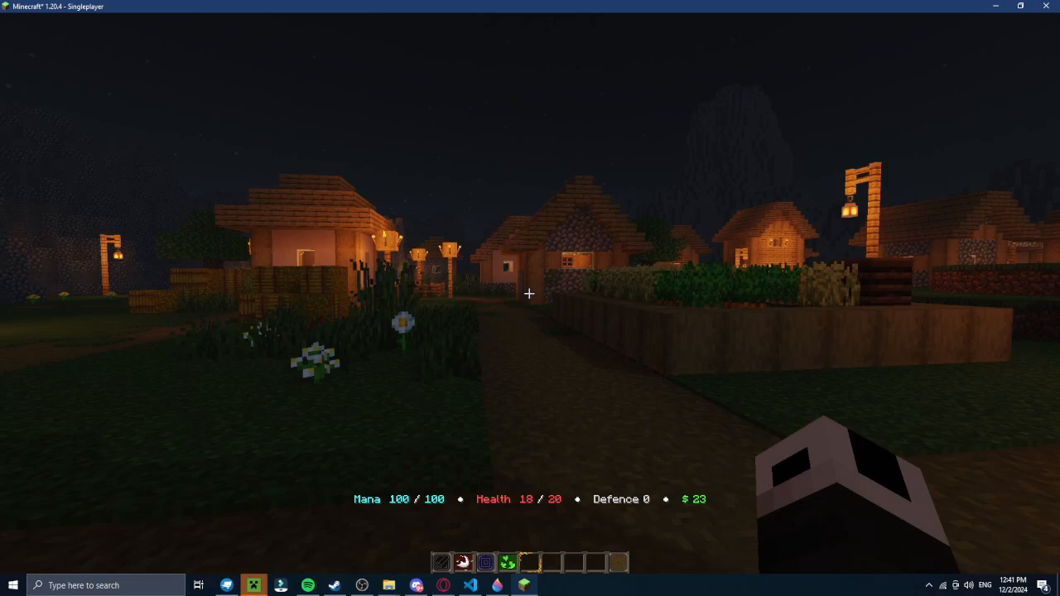
mouse_move(530, 298)
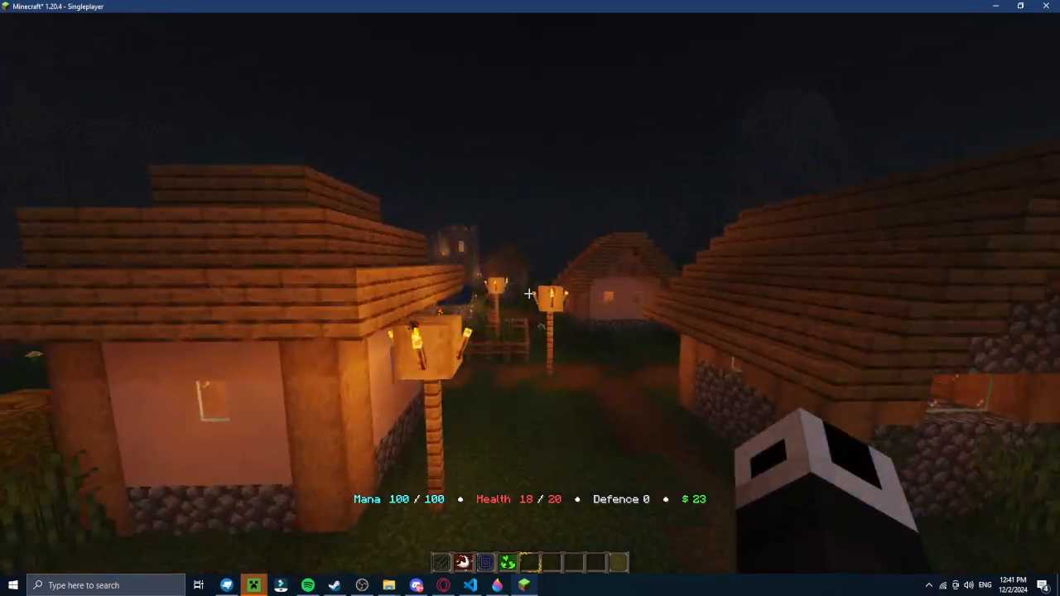
mouse_move(530, 298)
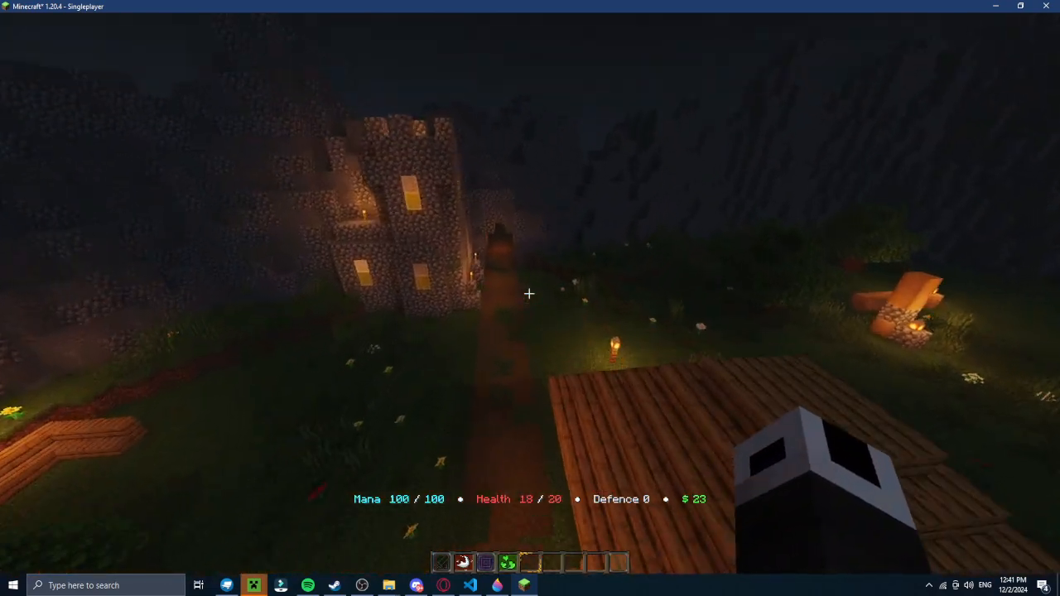
mouse_move(529, 293)
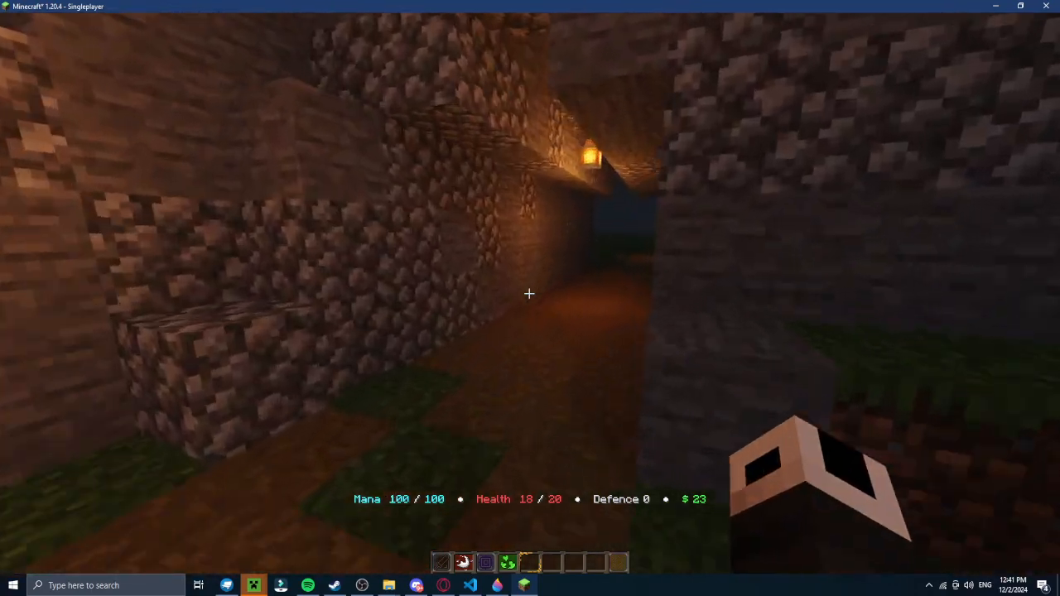
mouse_move(530, 293)
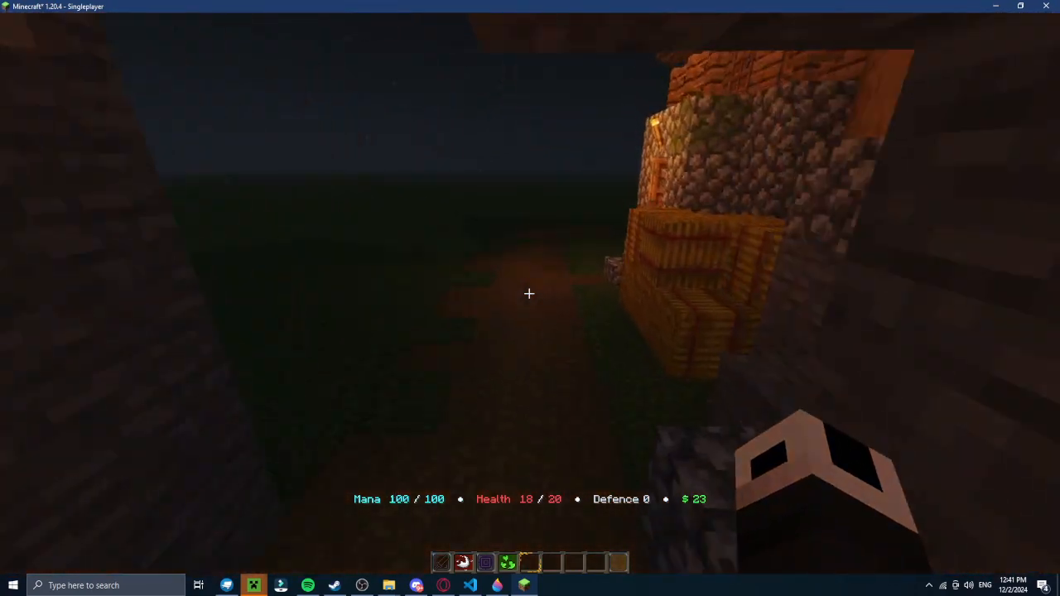
mouse_move(530, 298)
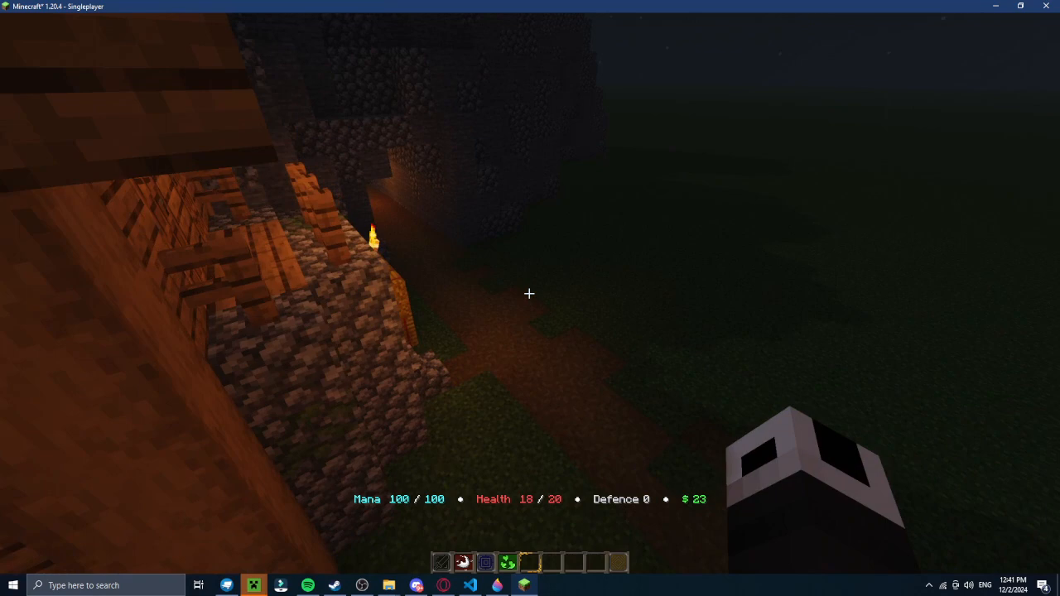
mouse_move(530, 298)
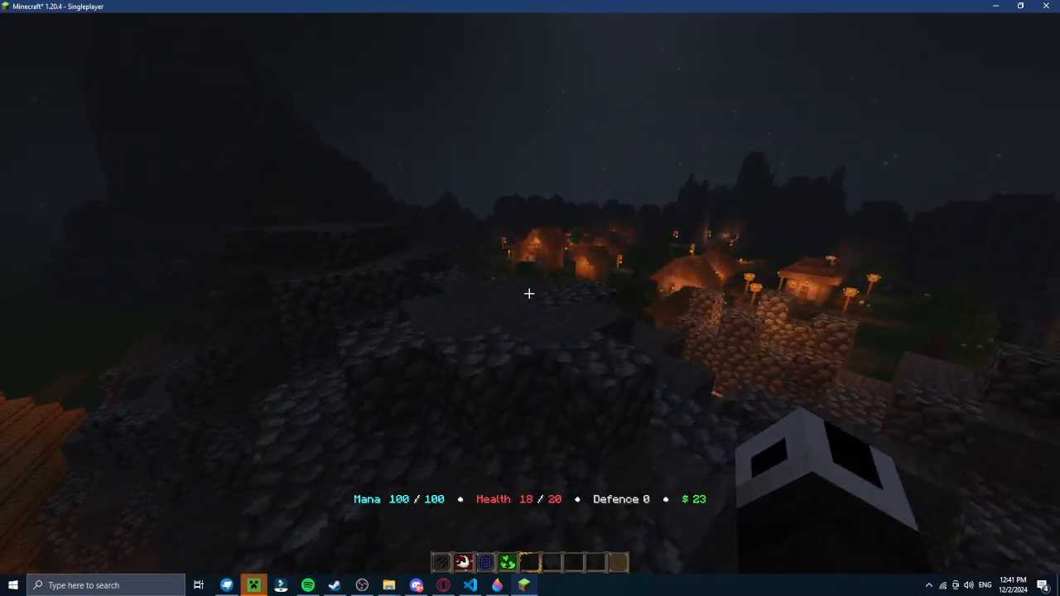
mouse_move(529, 294)
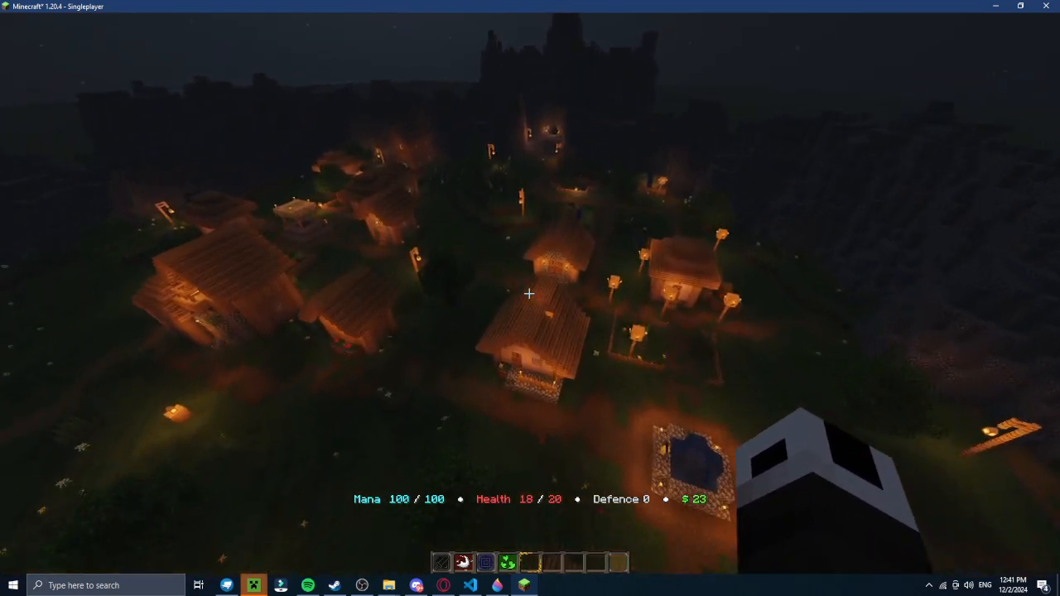
mouse_move(529, 298)
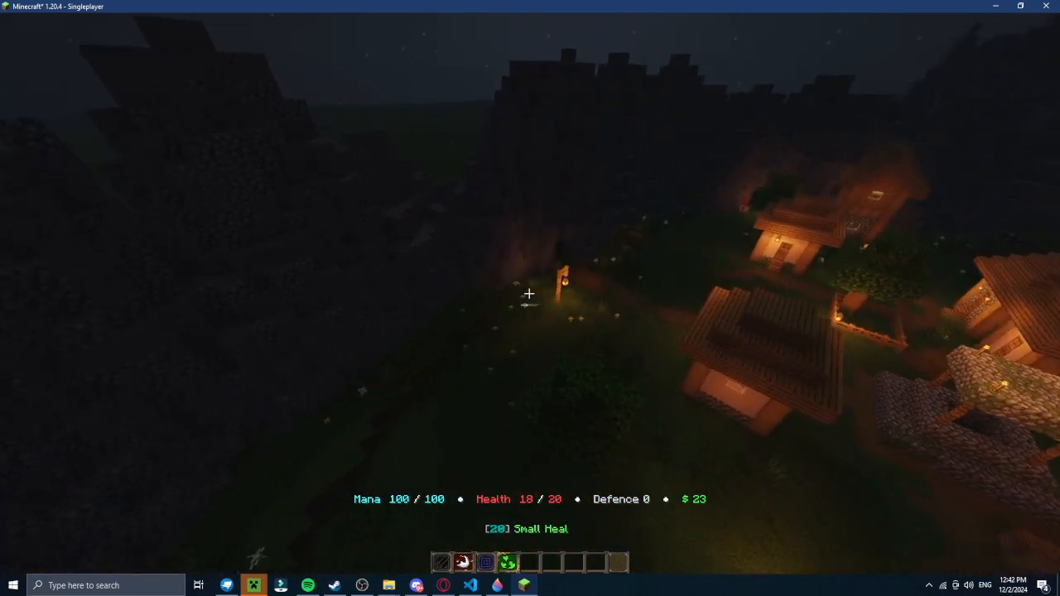
mouse_move(530, 293)
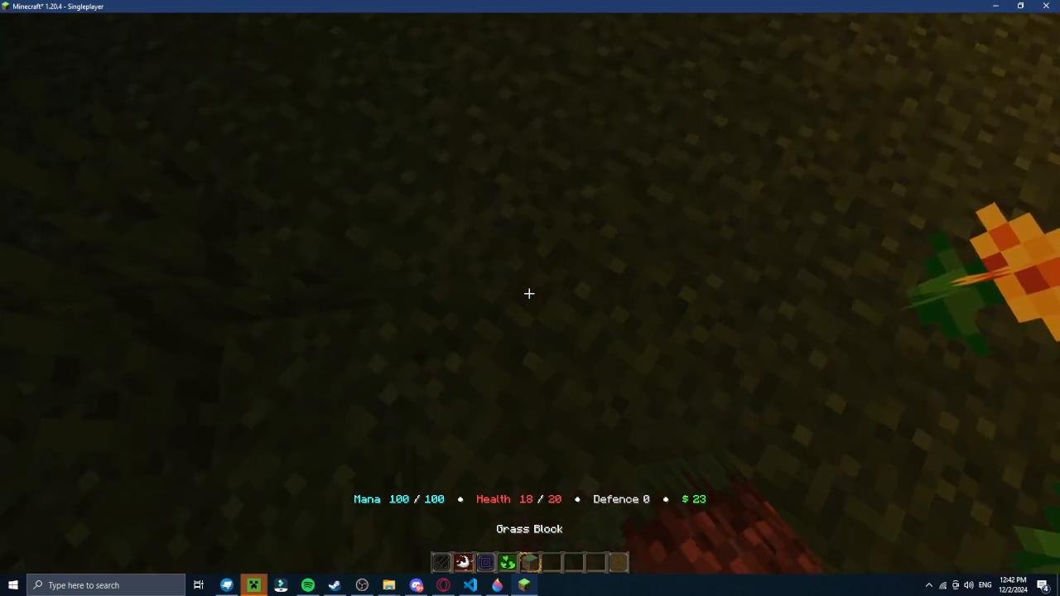
Step: Open the inventory to destroy the grass block, then close it
key("e")
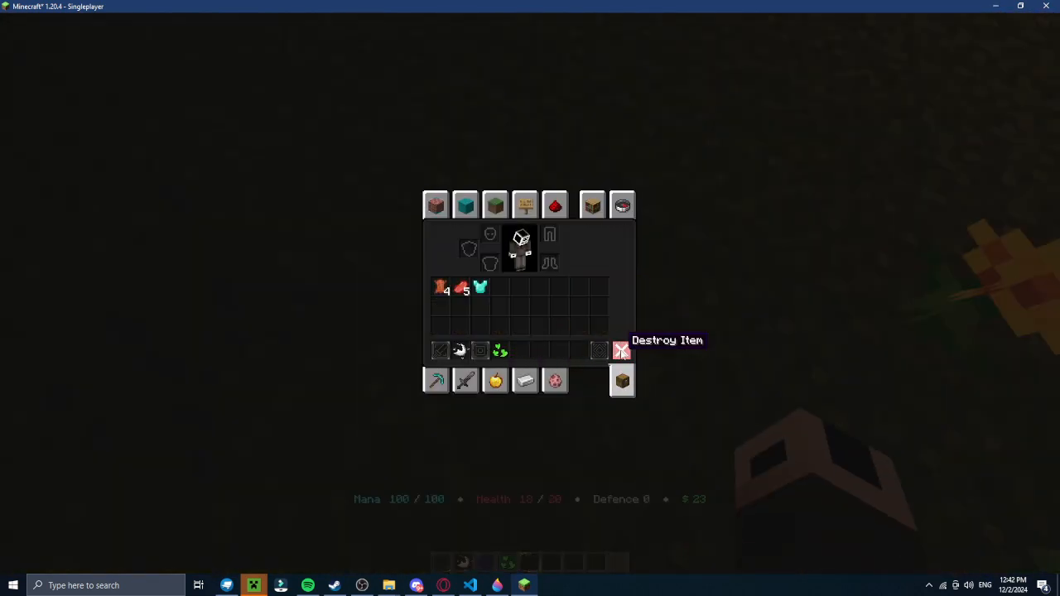
key("Escape")
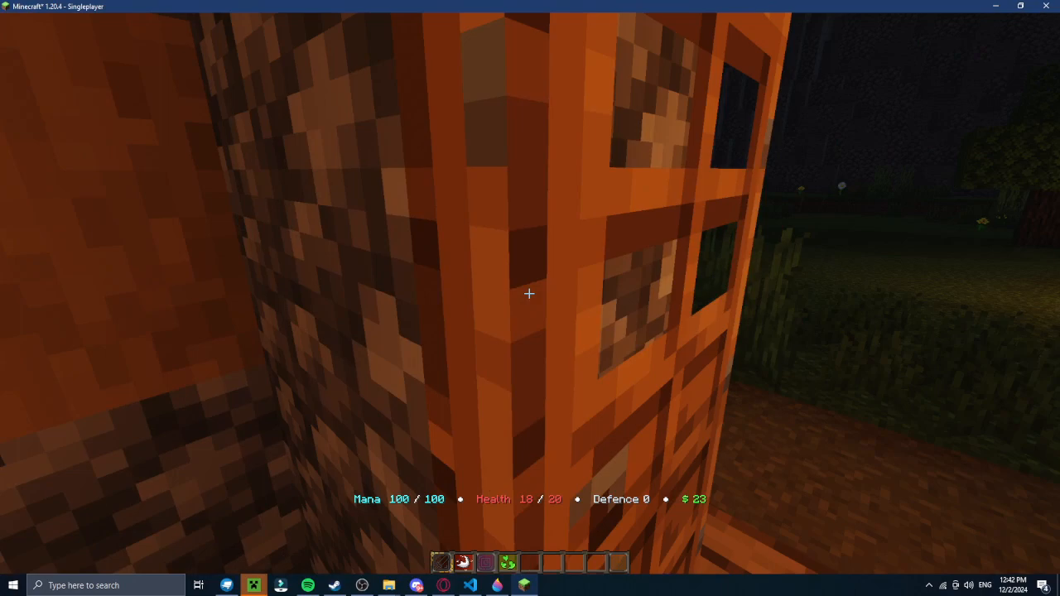
mouse_move(529, 293)
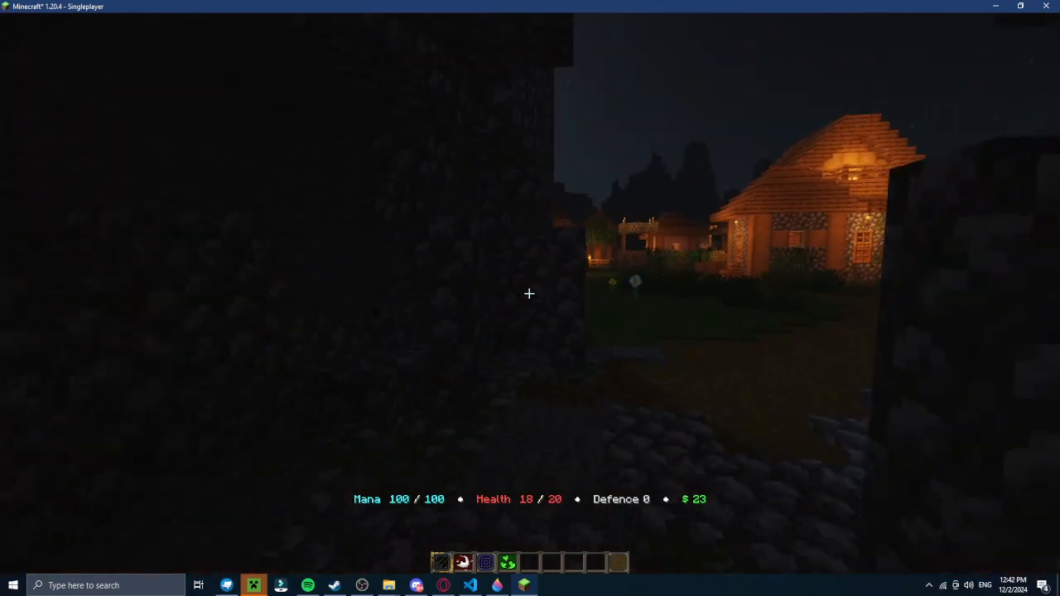
mouse_move(529, 294)
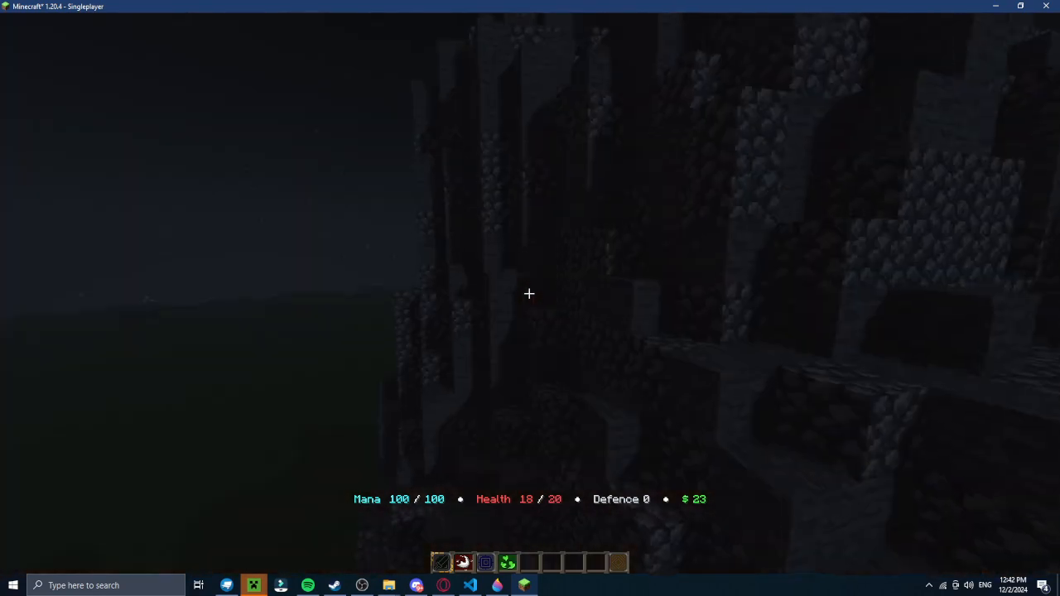
mouse_move(529, 294)
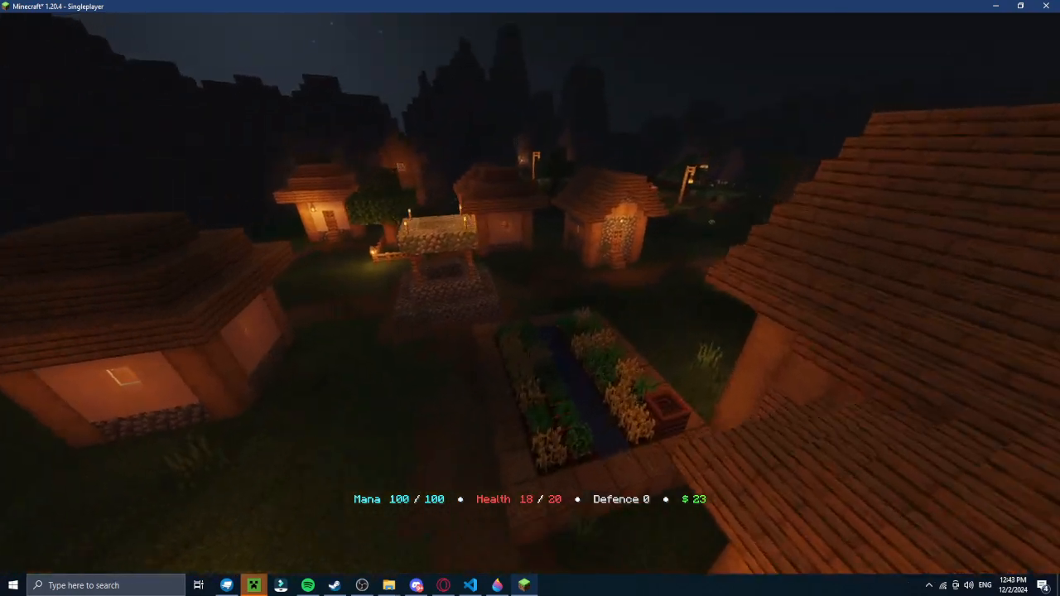
mouse_move(530, 298)
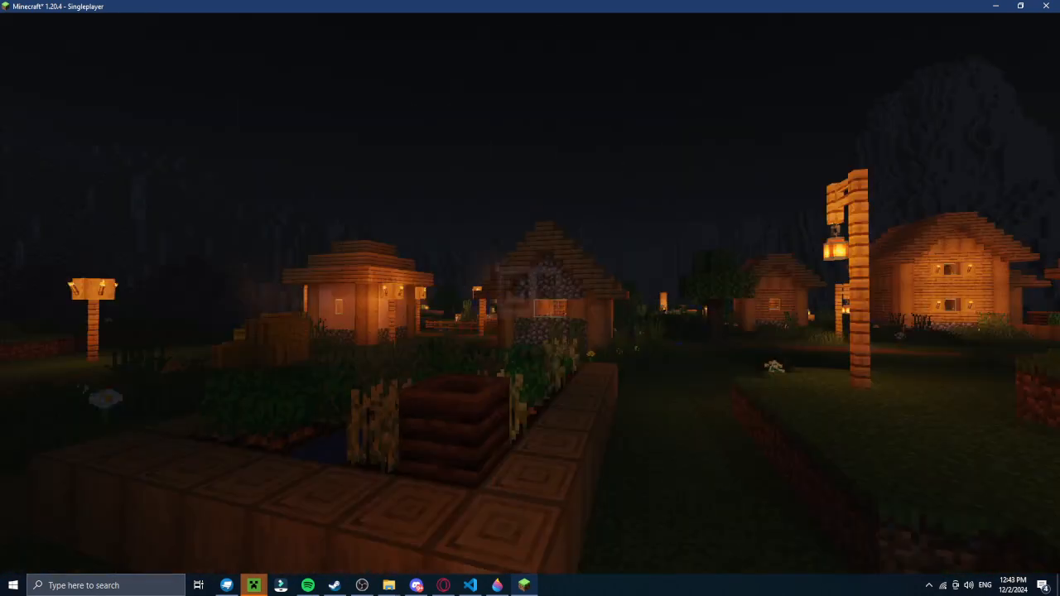
Step: Take an F2 screenshot inside the lantern-lit underground dungeon hall
key("F2")
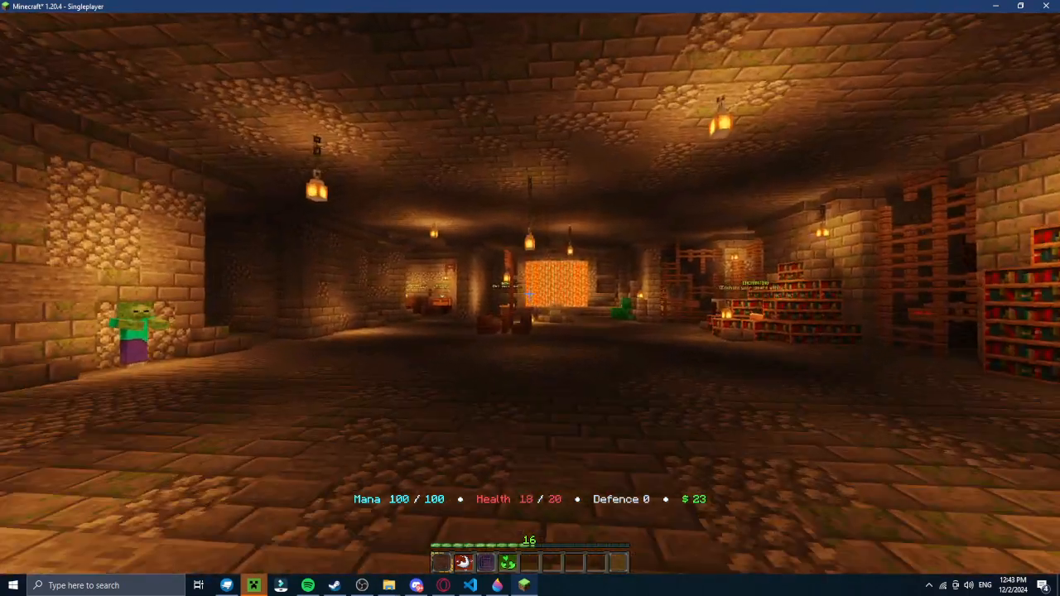
mouse_move(530, 294)
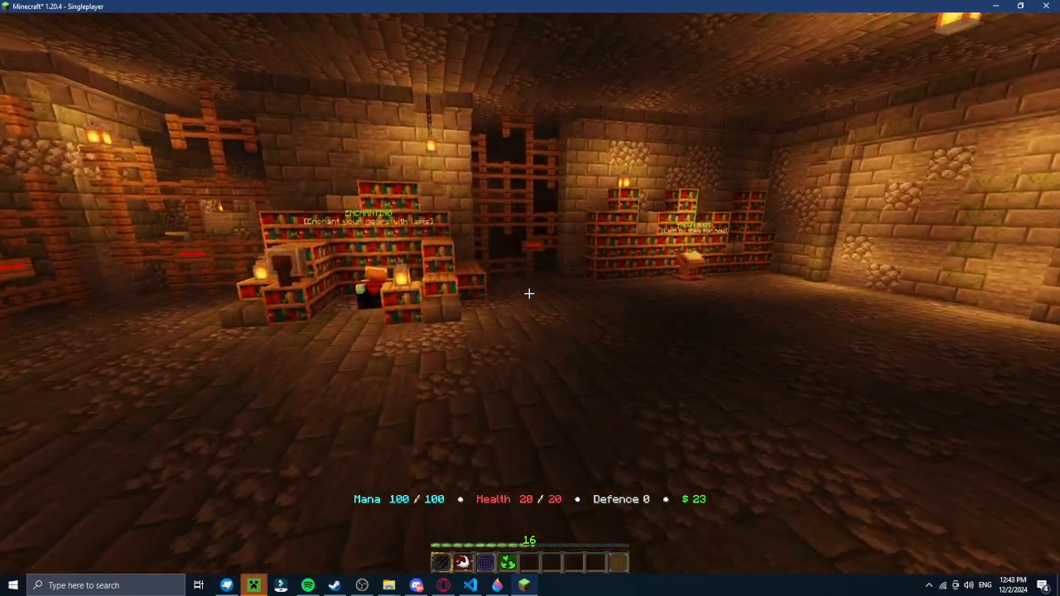
mouse_move(529, 298)
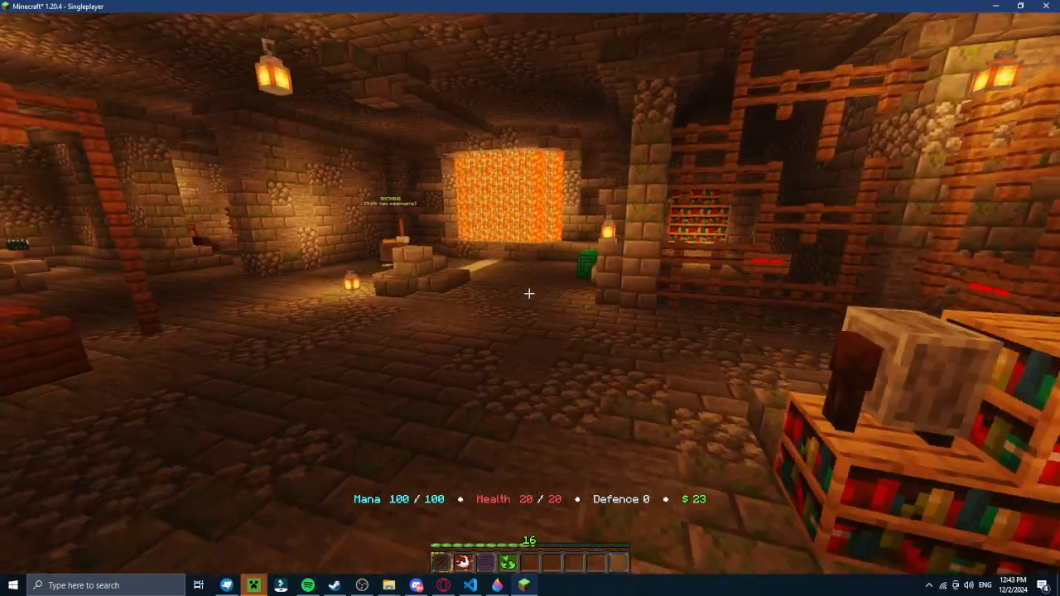
mouse_move(529, 293)
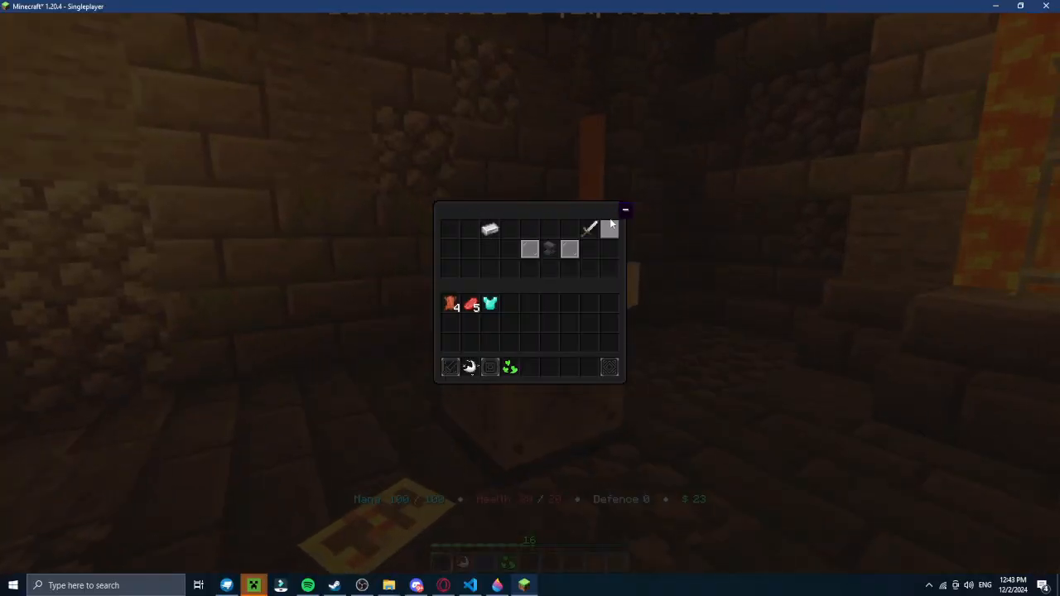
Step: Close the inventory and reopen it while touring the dungeon hub
key("Escape")
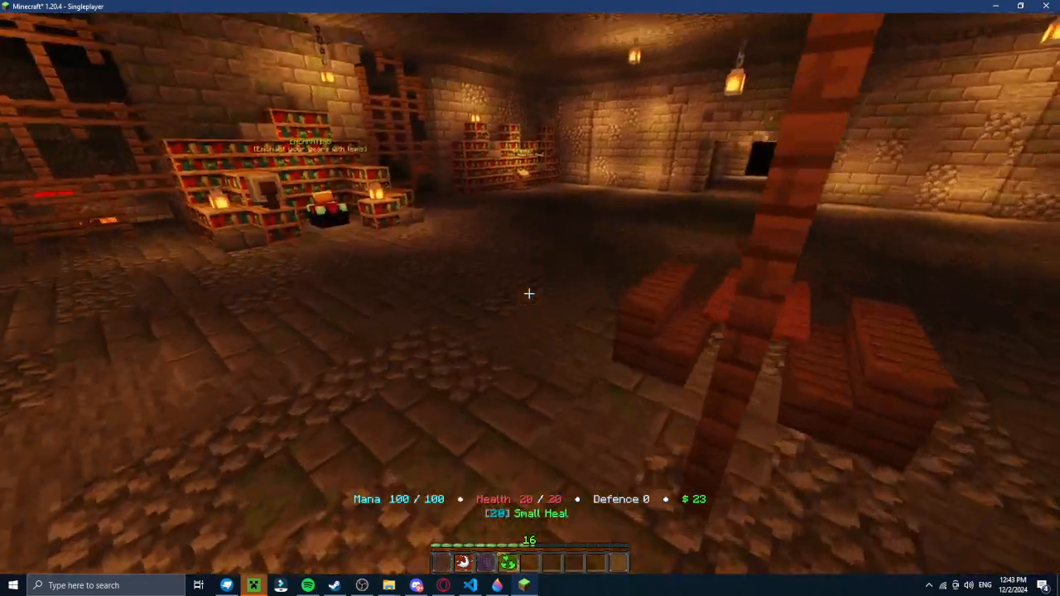
key("e")
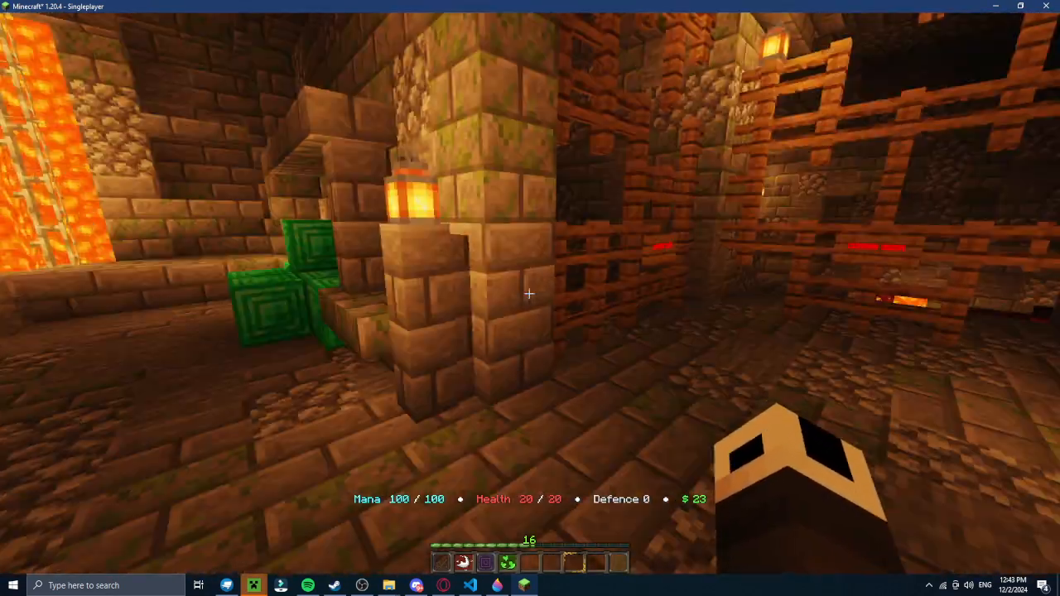
mouse_move(529, 298)
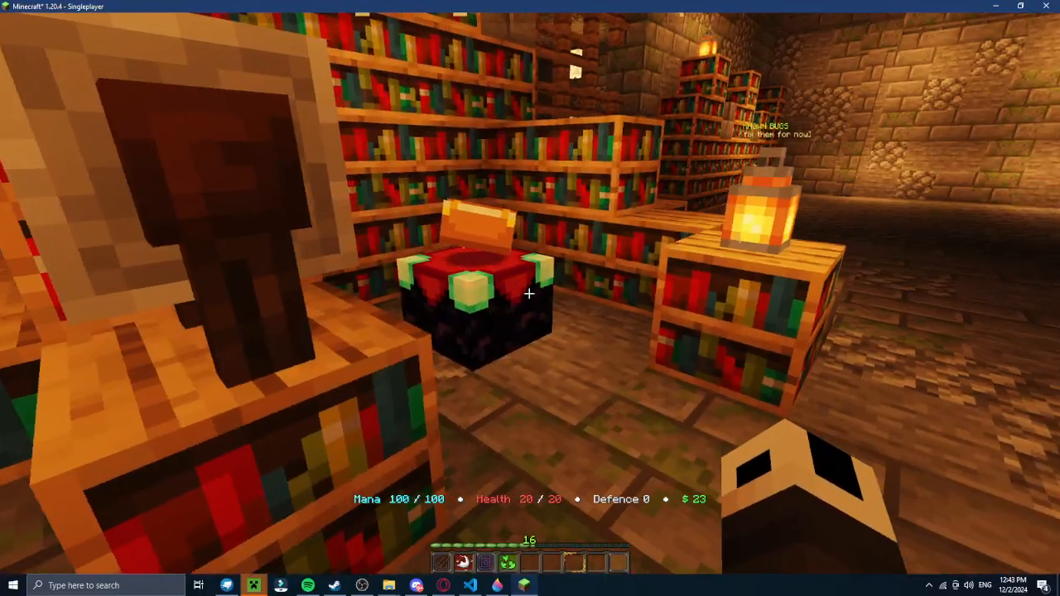
mouse_move(529, 293)
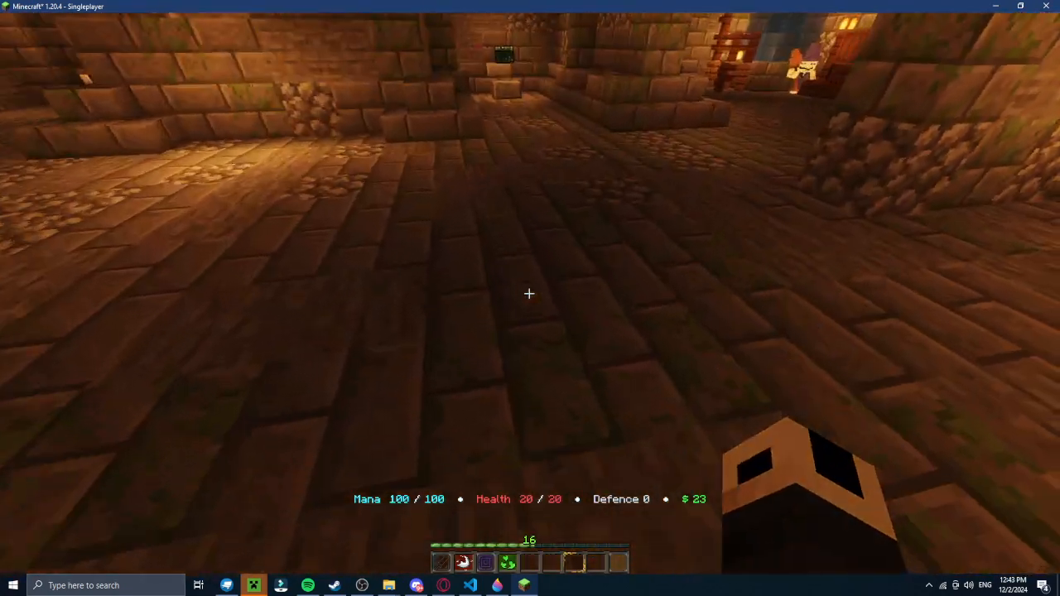
mouse_move(530, 294)
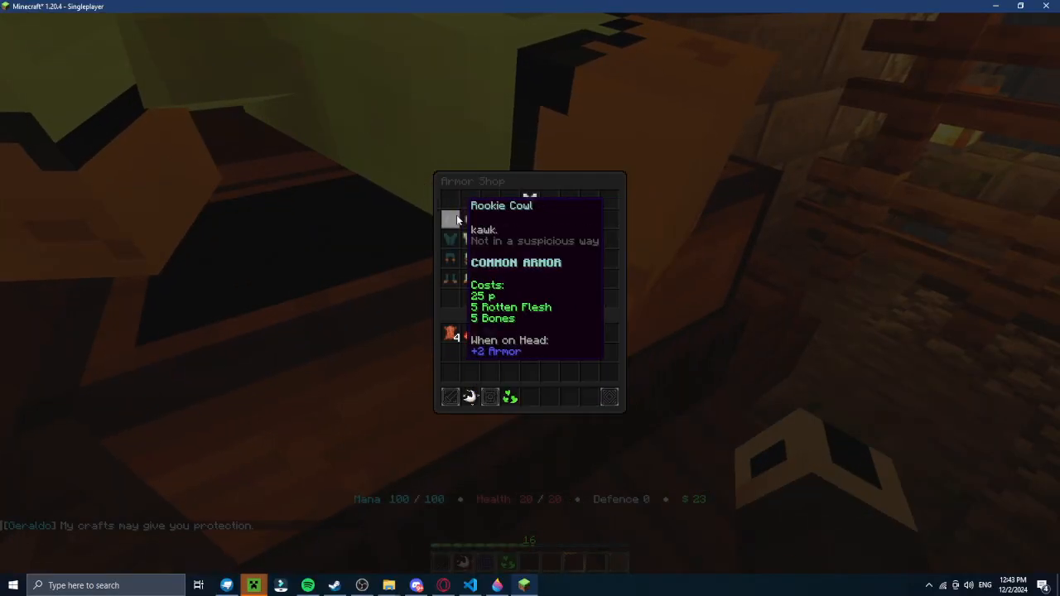
Step: Close the Armor Shop menu, then the Weapon Shop menu
key("Escape")
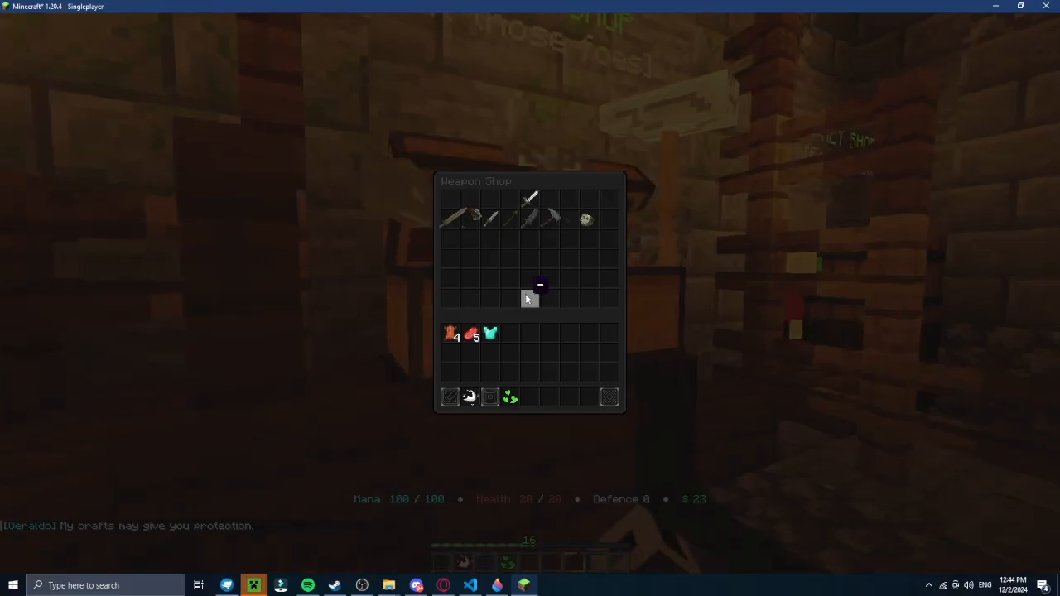
key("Escape")
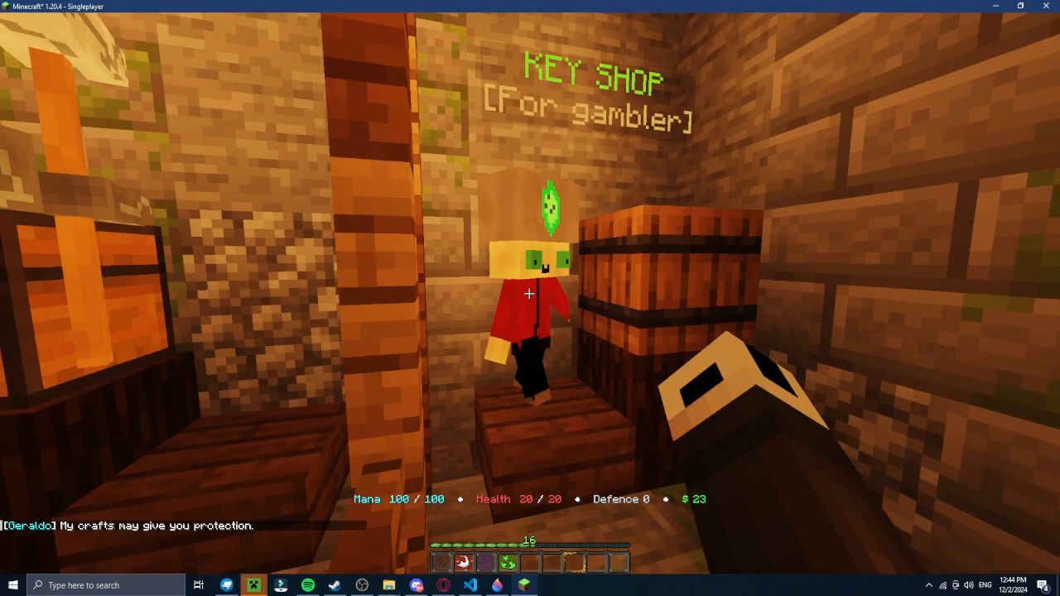
mouse_move(530, 298)
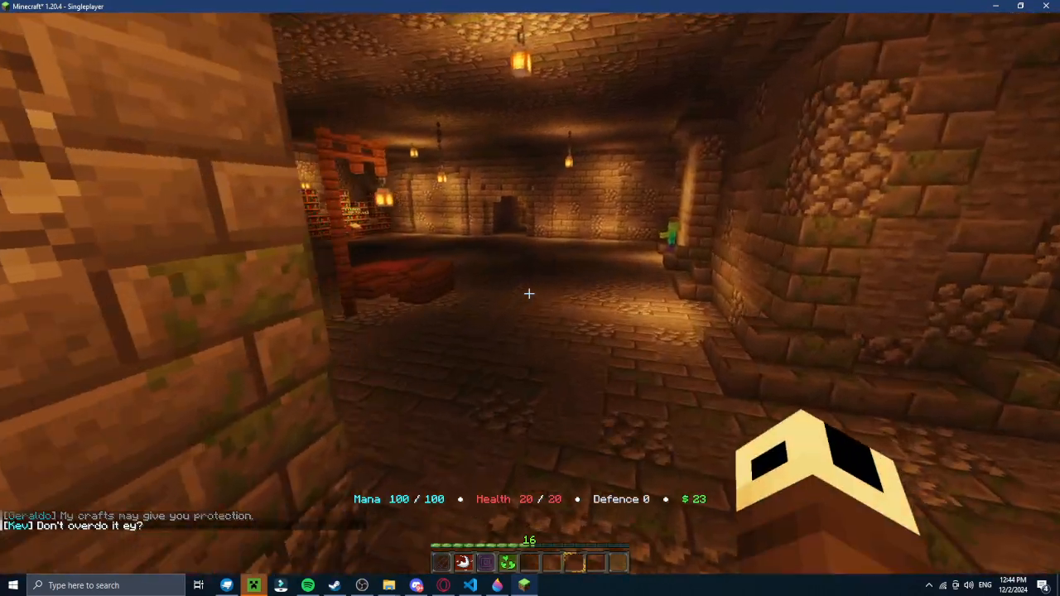
mouse_move(530, 293)
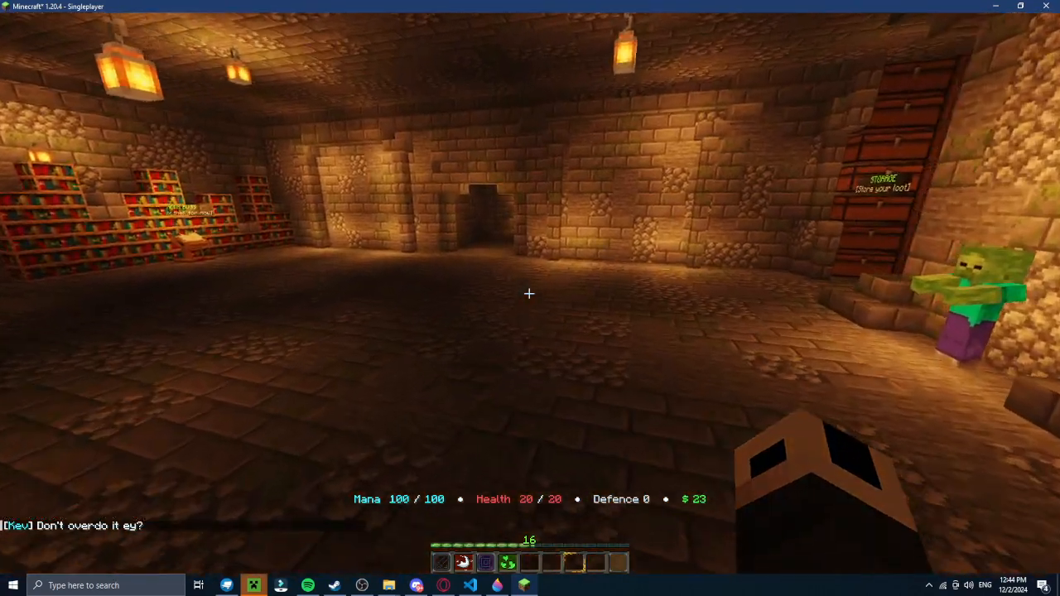
mouse_move(529, 298)
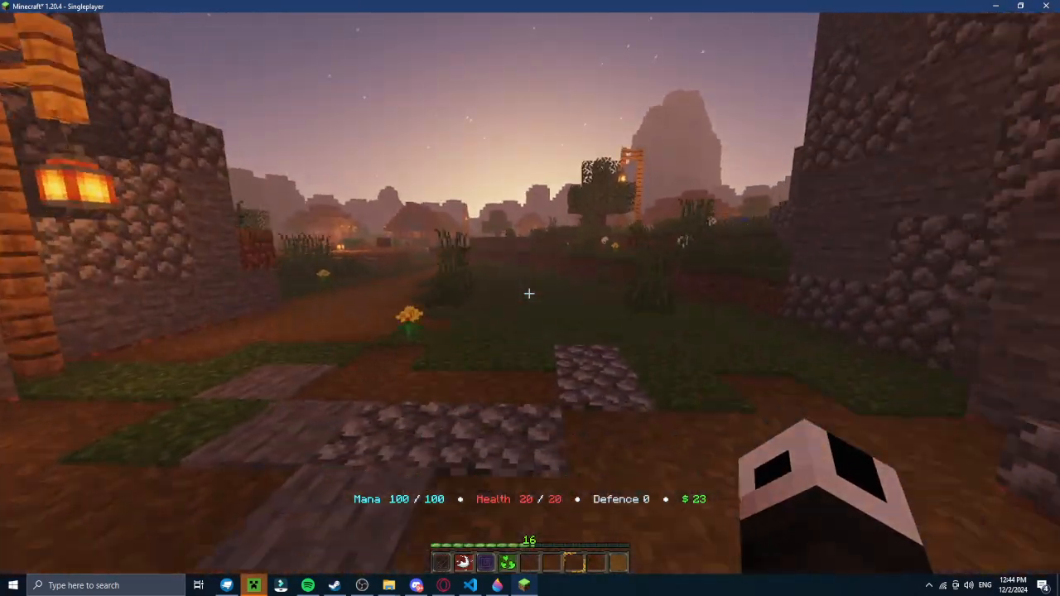
mouse_move(530, 298)
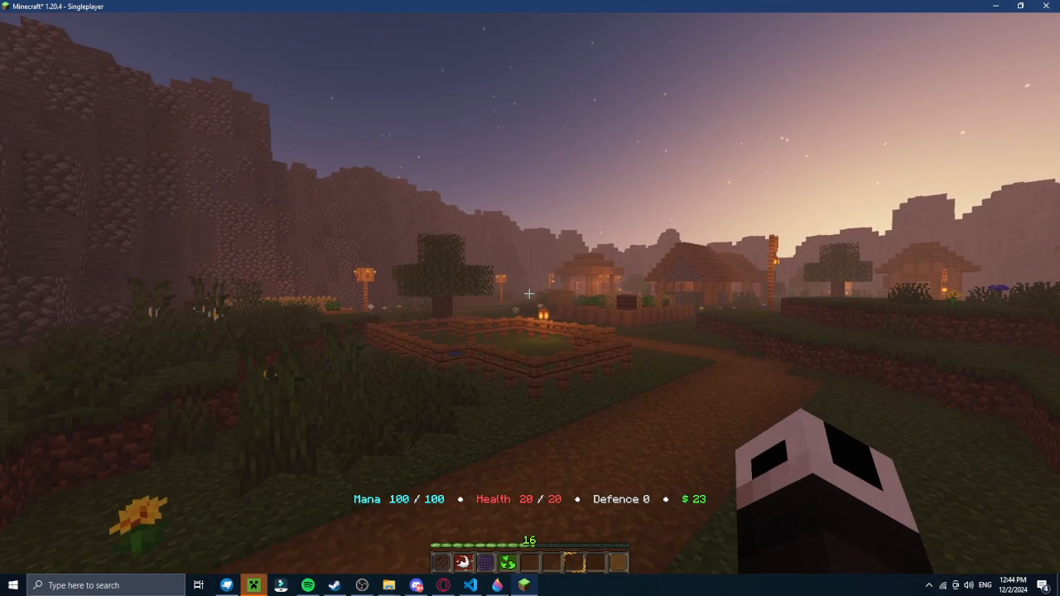
mouse_move(530, 298)
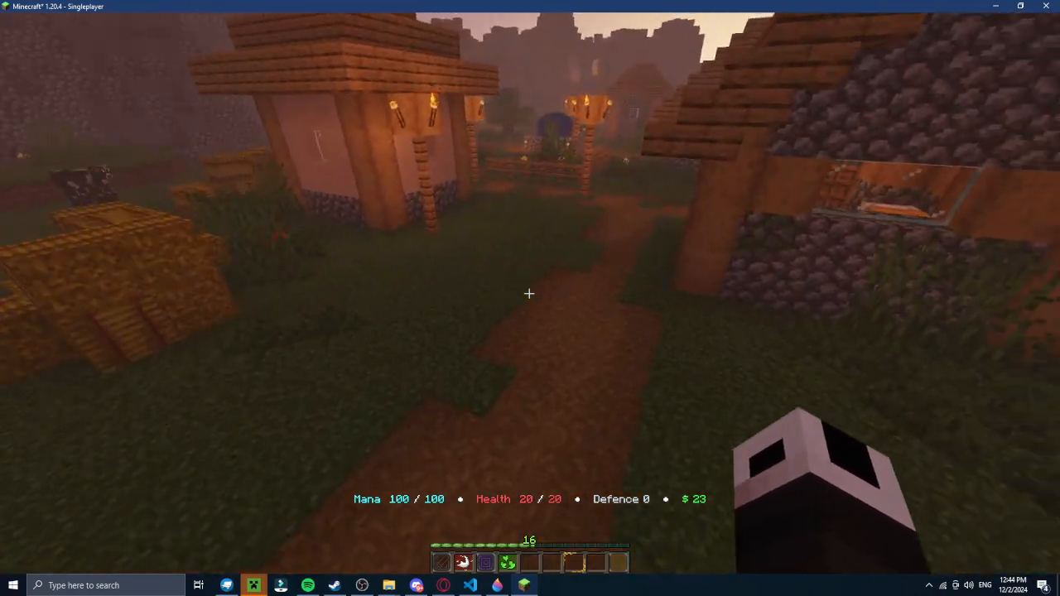
mouse_move(529, 293)
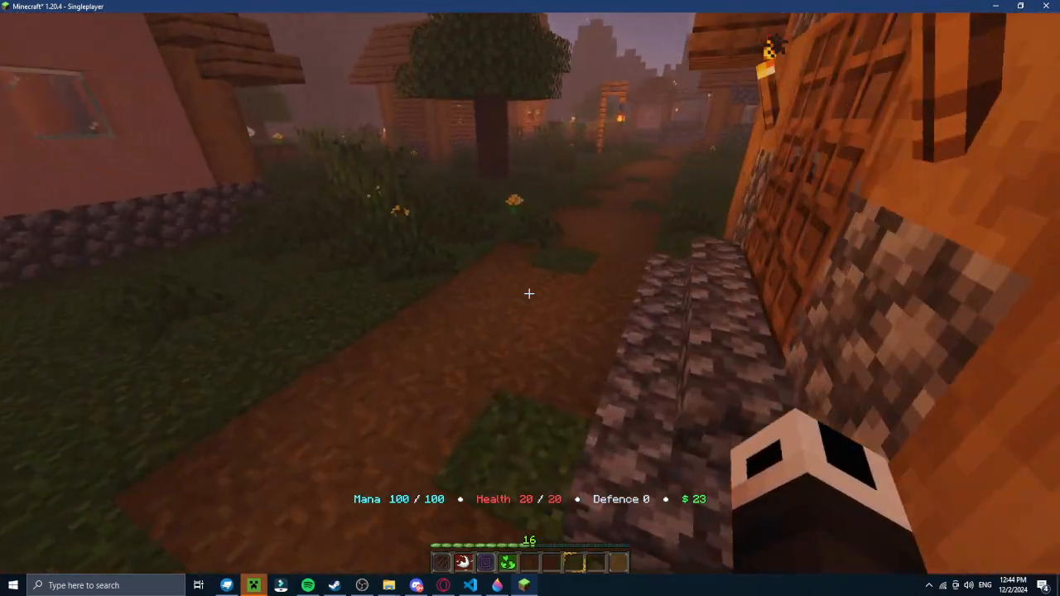
mouse_move(530, 293)
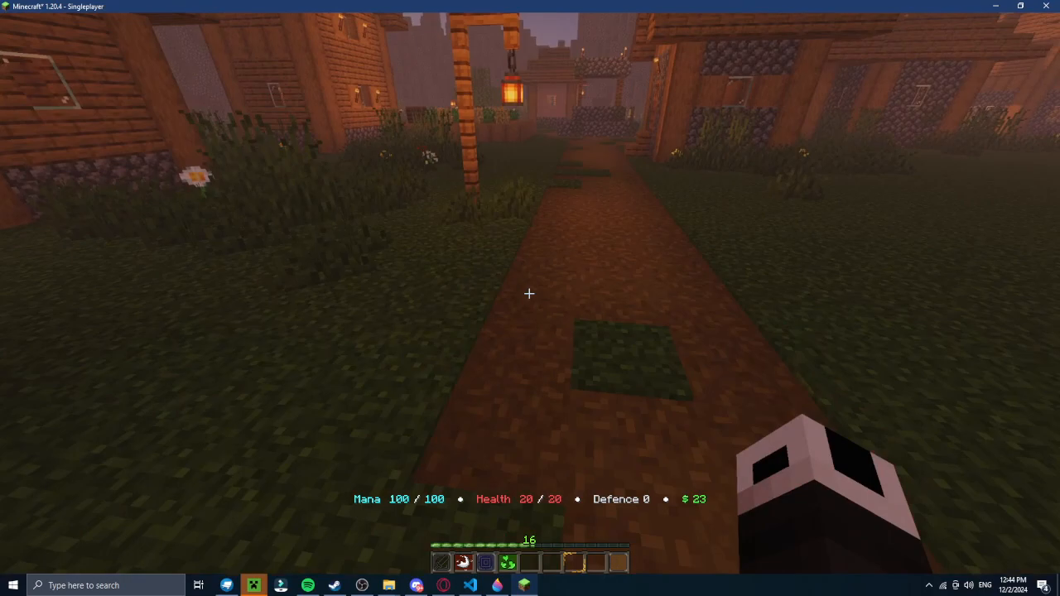
mouse_move(529, 293)
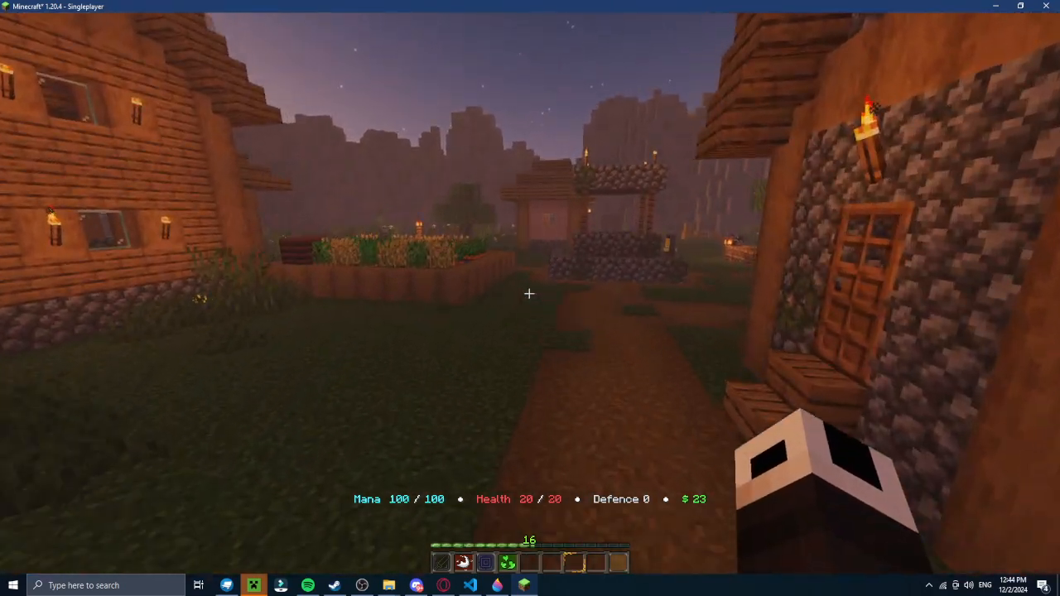
mouse_move(529, 293)
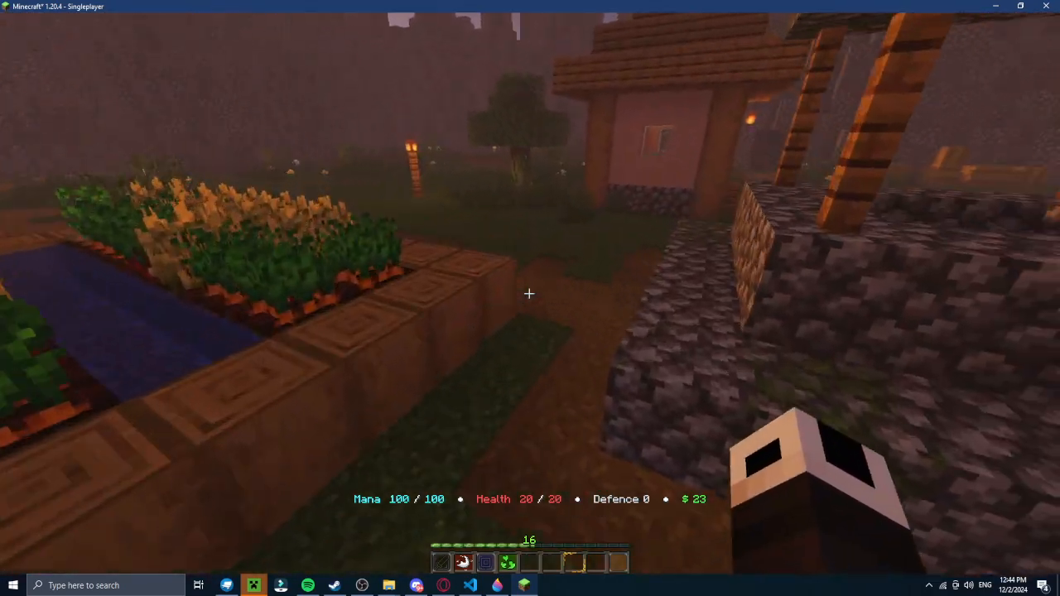
mouse_move(529, 294)
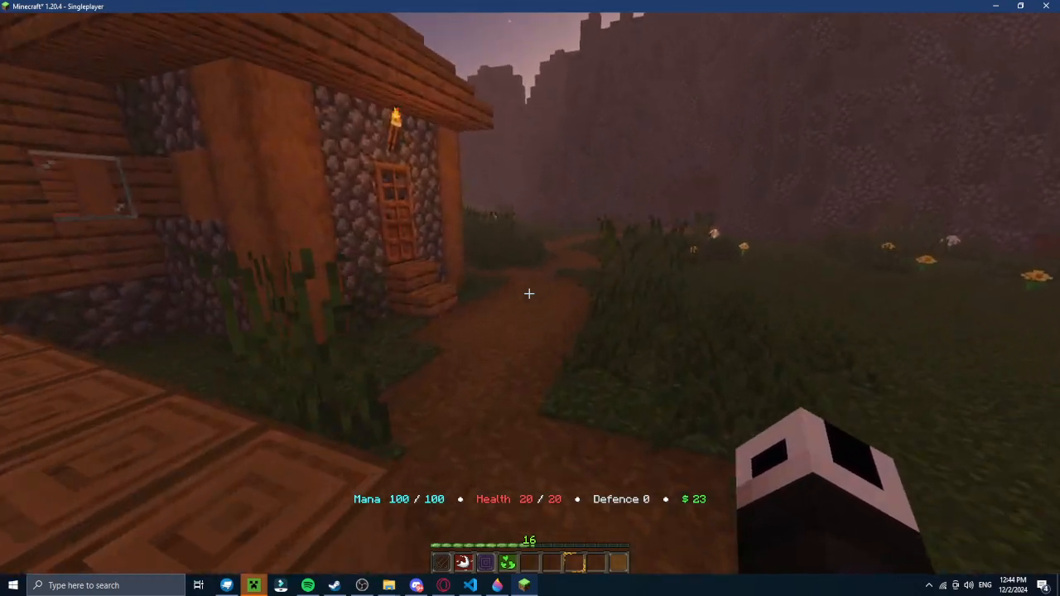
mouse_move(529, 293)
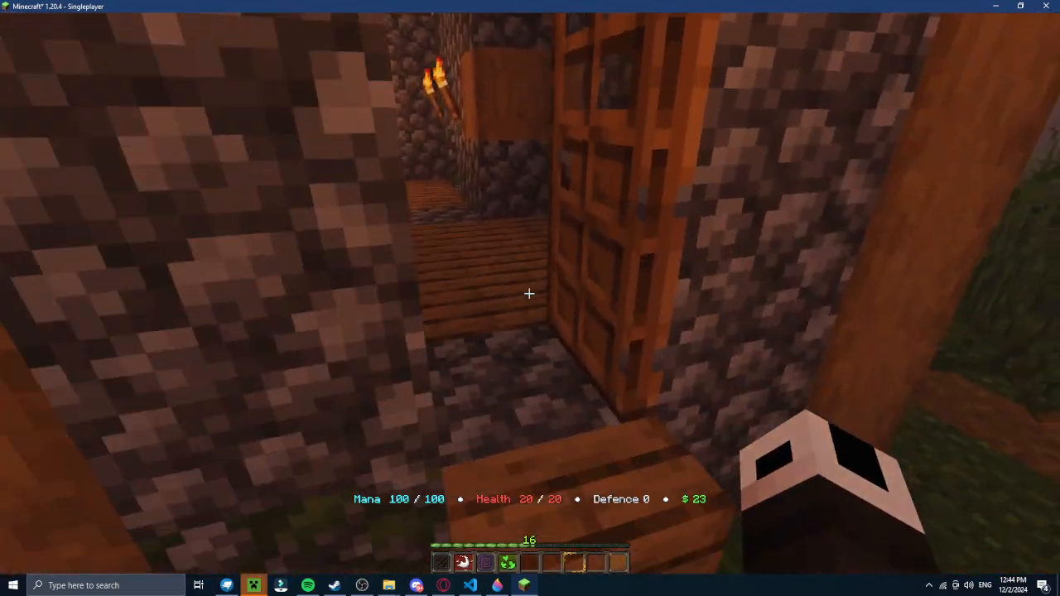
mouse_move(530, 298)
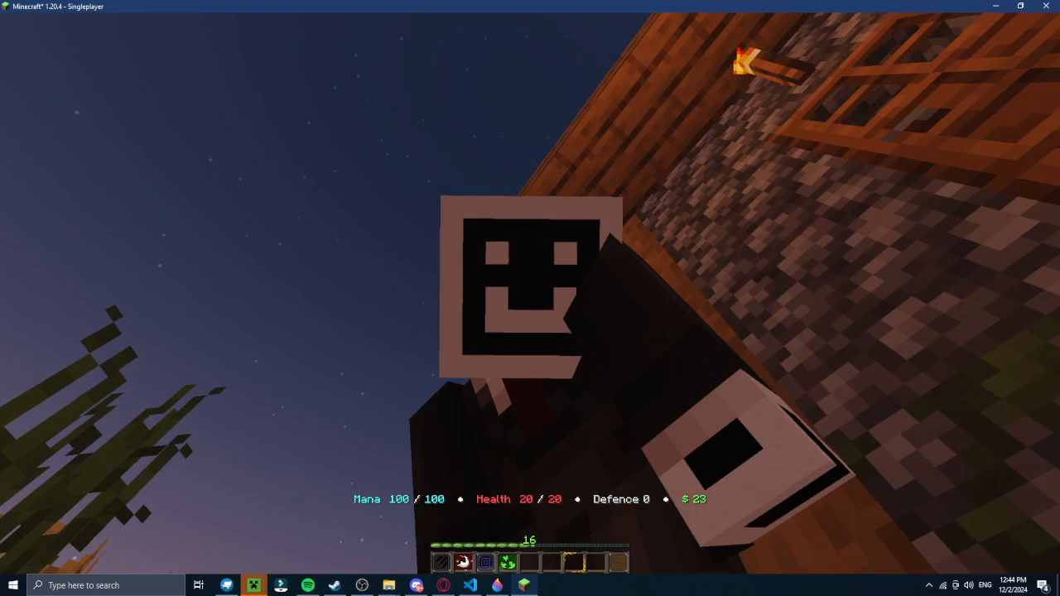
mouse_move(530, 298)
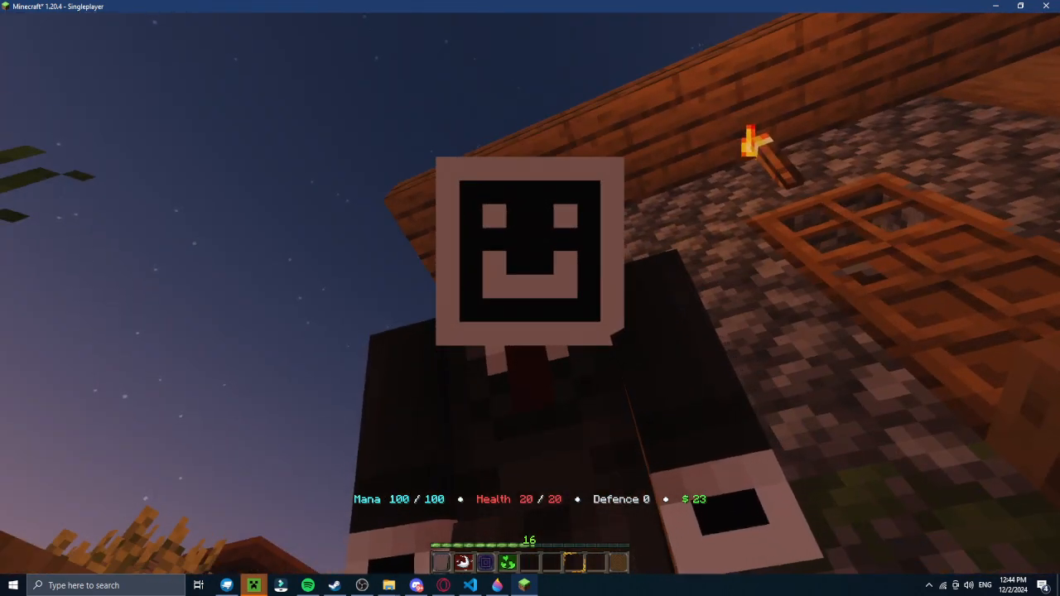
mouse_move(530, 298)
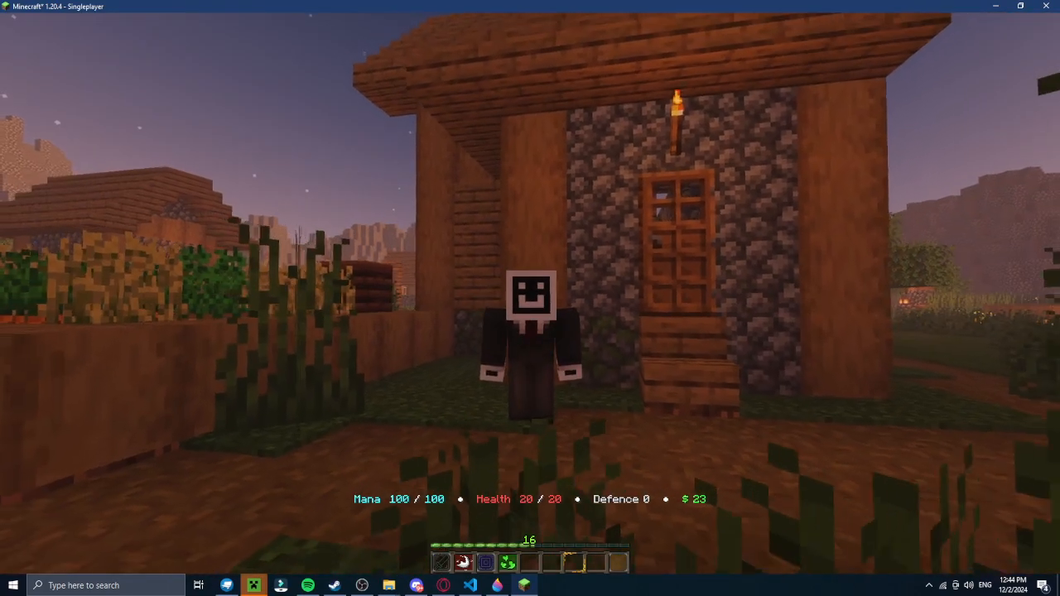
mouse_move(529, 248)
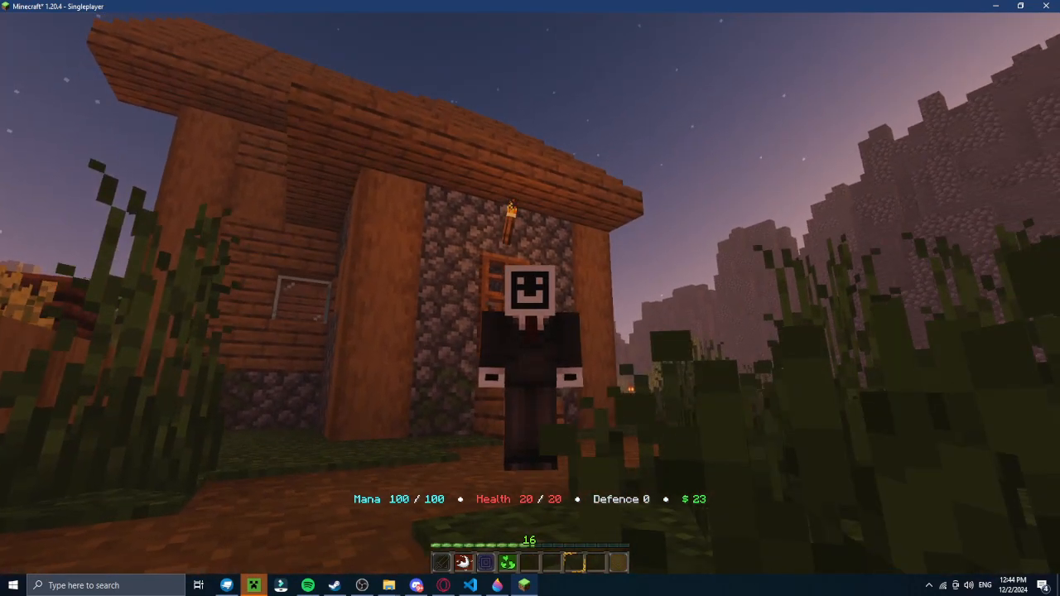
mouse_move(529, 298)
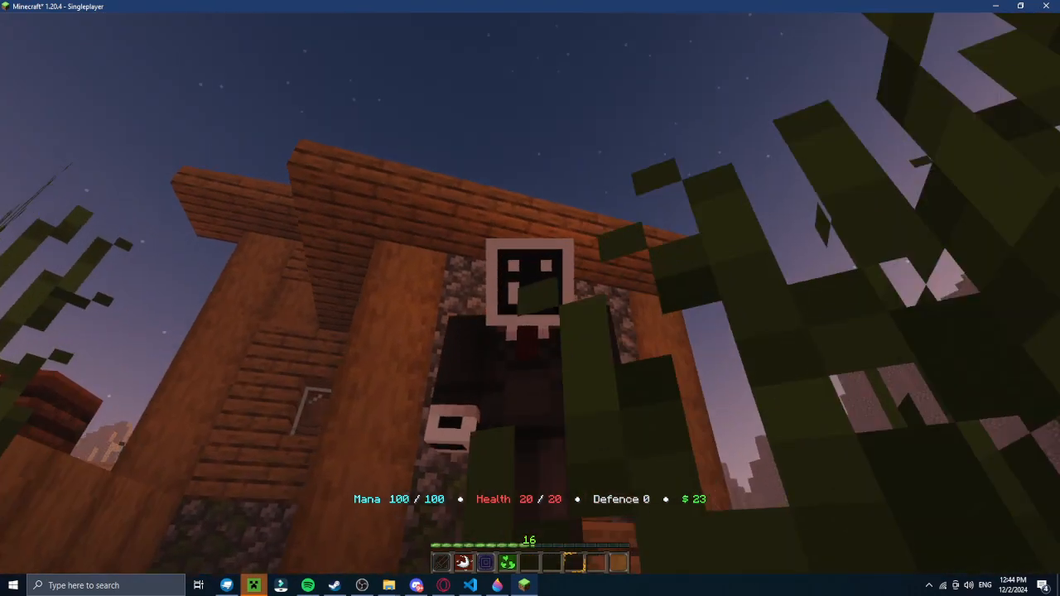